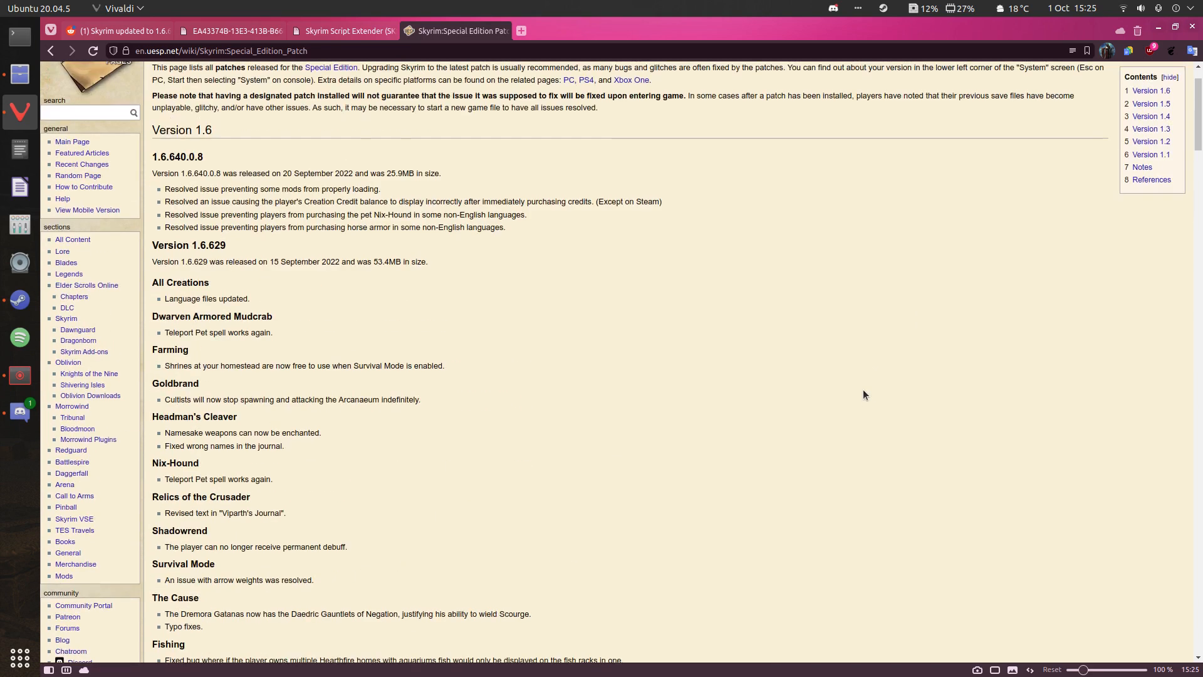
- Scroll through the UESP Skyrim Special Edition 1.6 patch notes
scroll(down, 3)
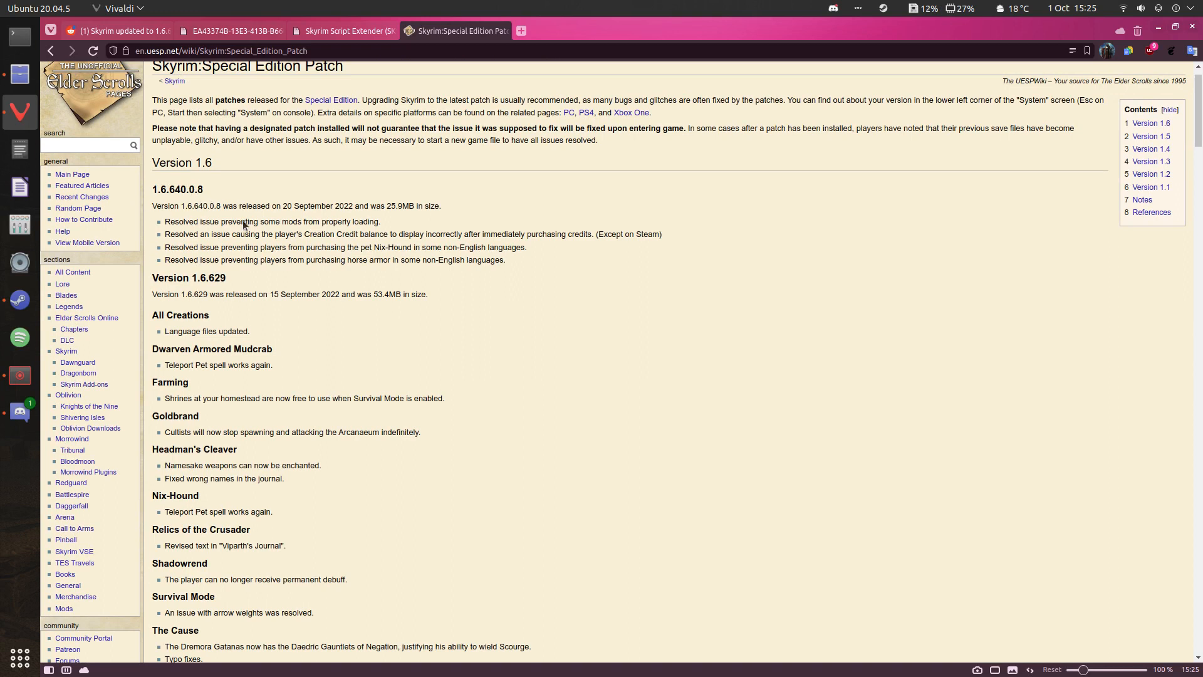
mouse_move(275, 236)
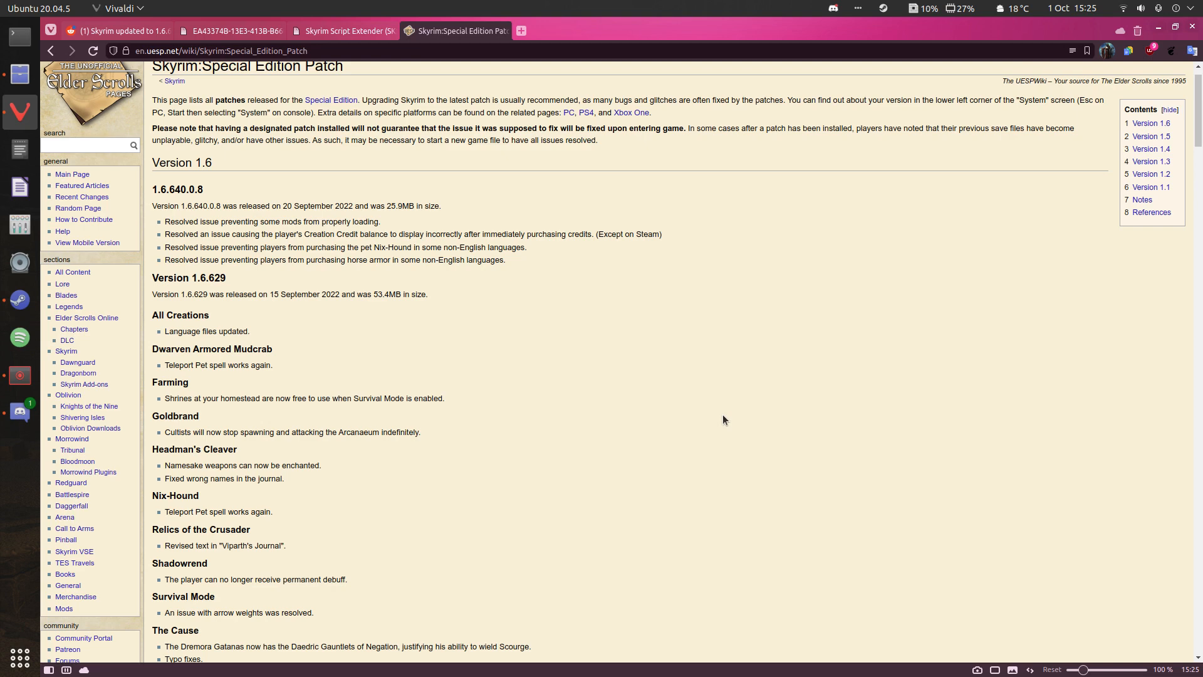
scroll(down, 3)
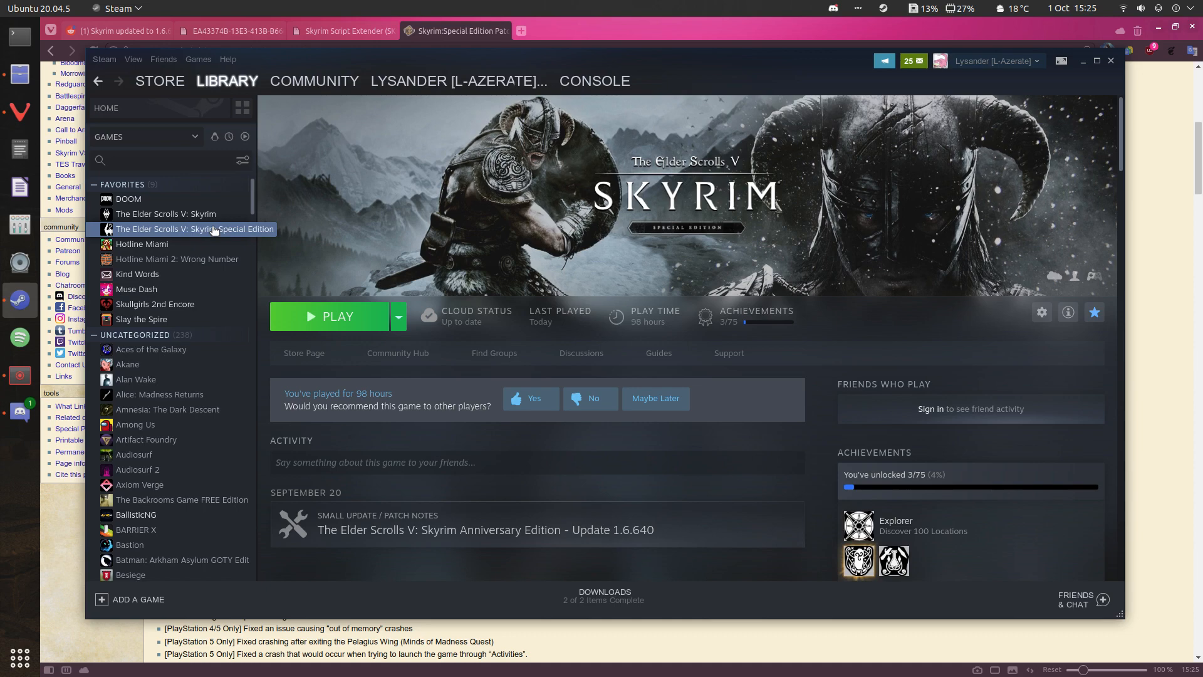
- Review the game's Automatic Updates setting in Properties > Updates, then close the dialog
right_click(194, 228)
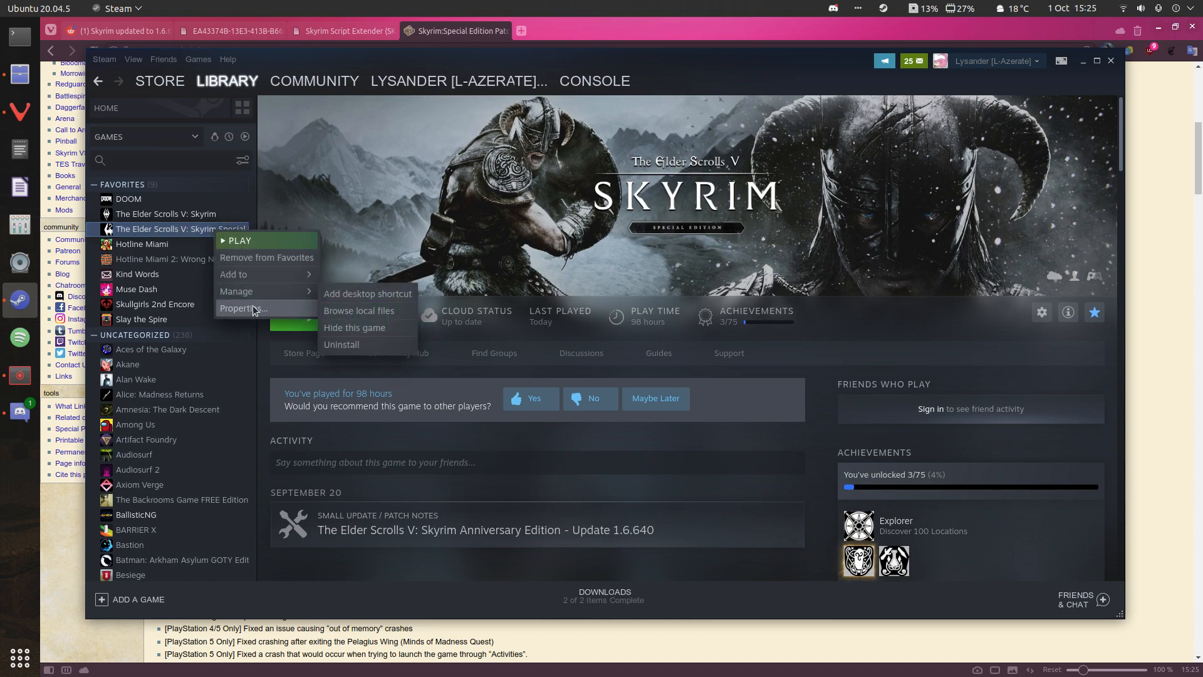
click(242, 308)
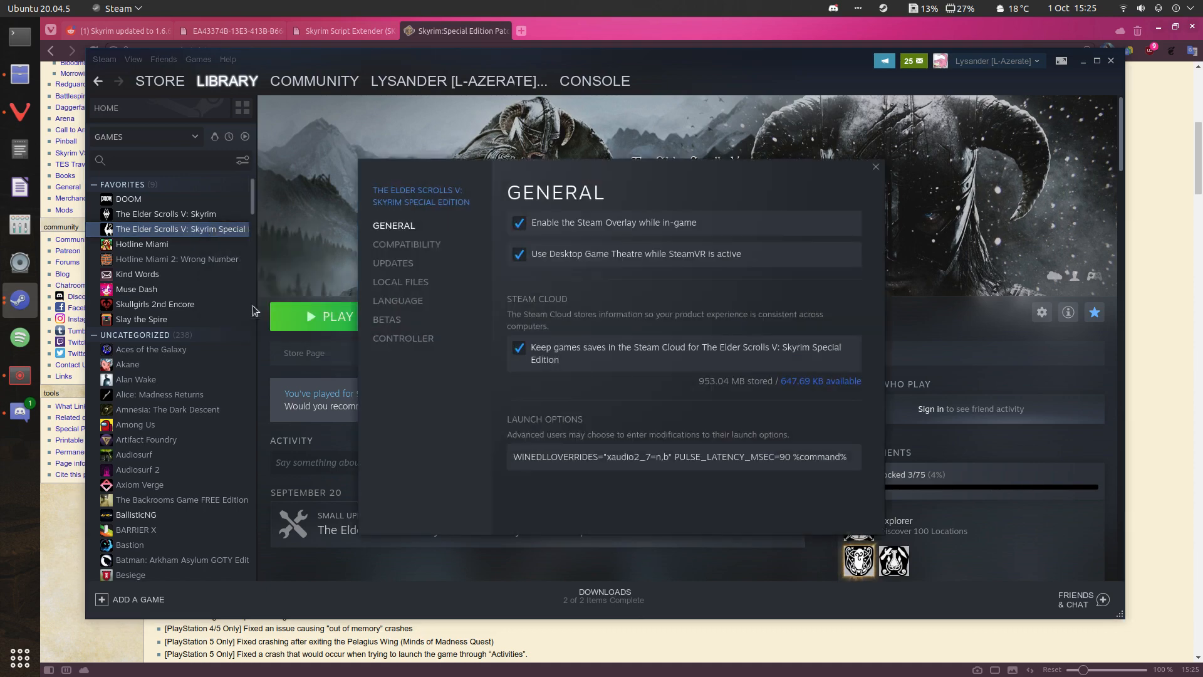
click(392, 263)
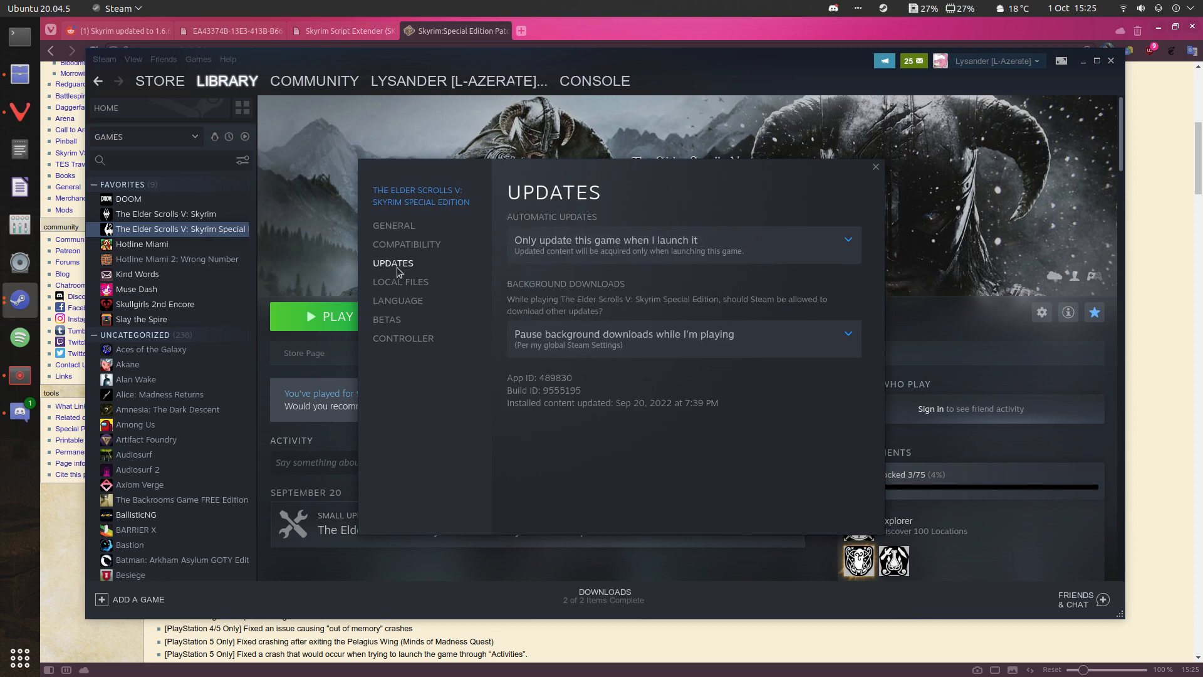
mouse_move(665, 246)
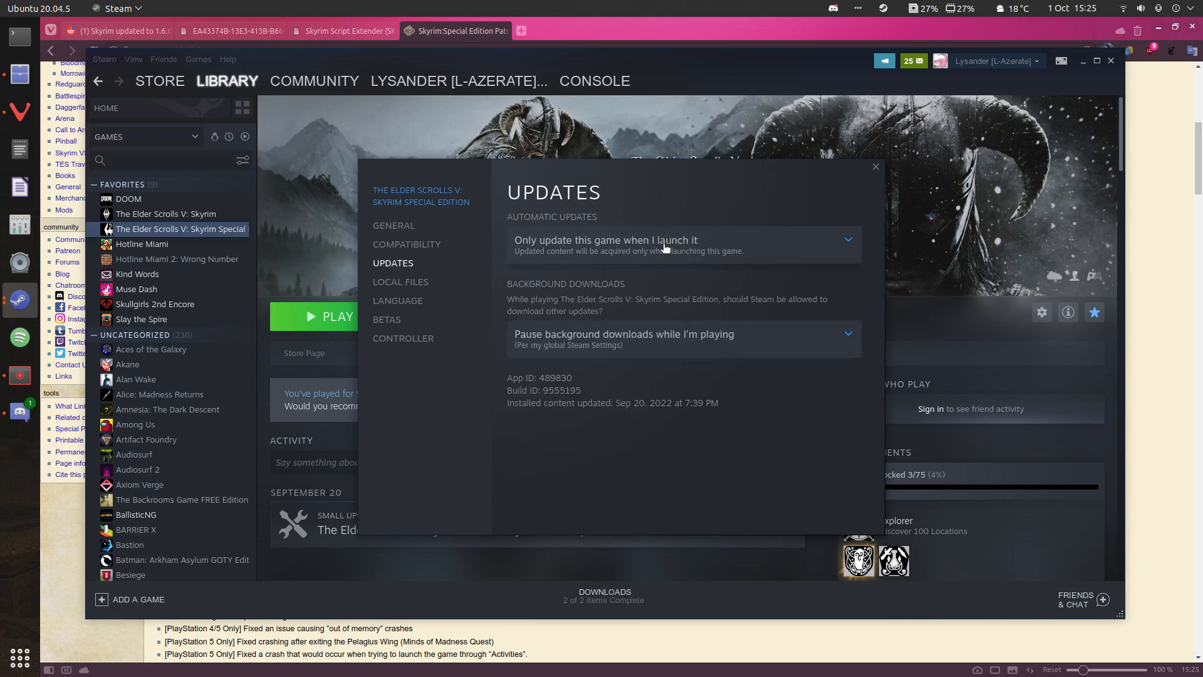
mouse_move(801, 251)
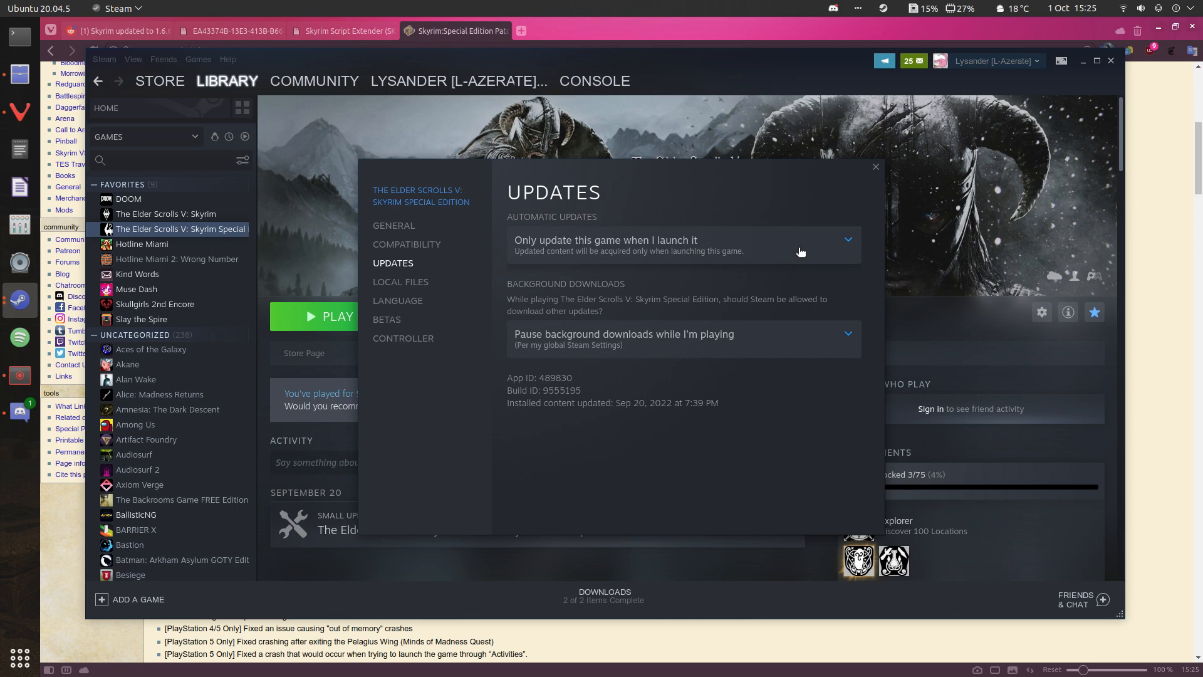
mouse_move(870, 200)
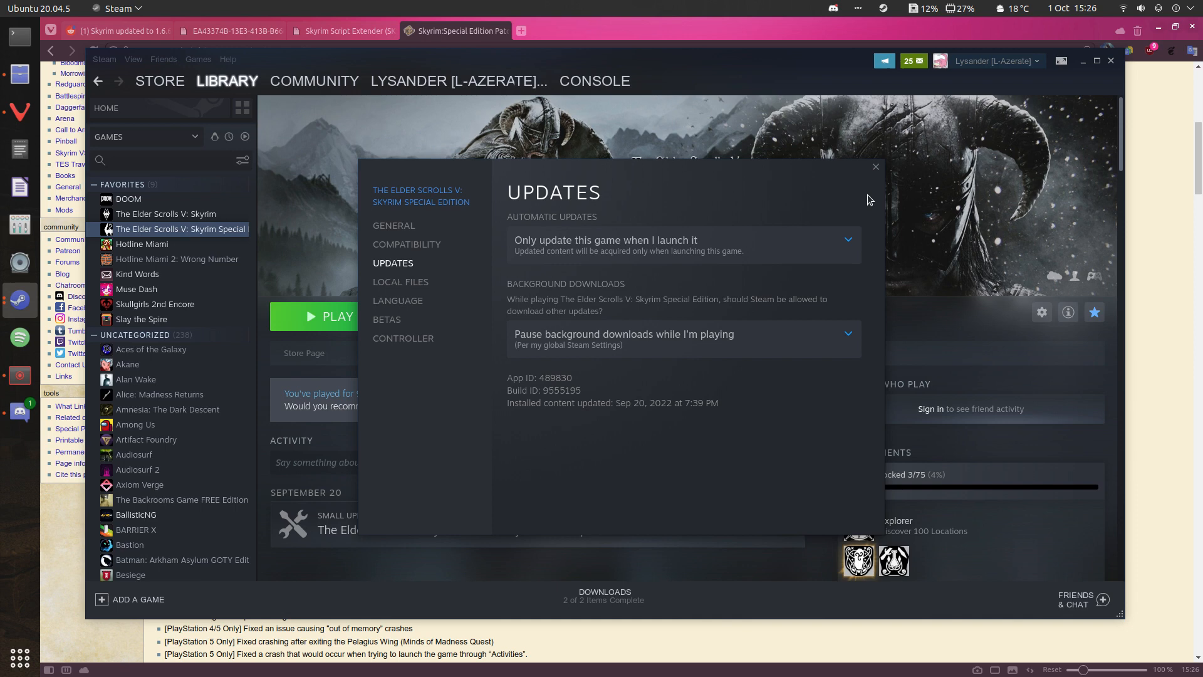
click(873, 167)
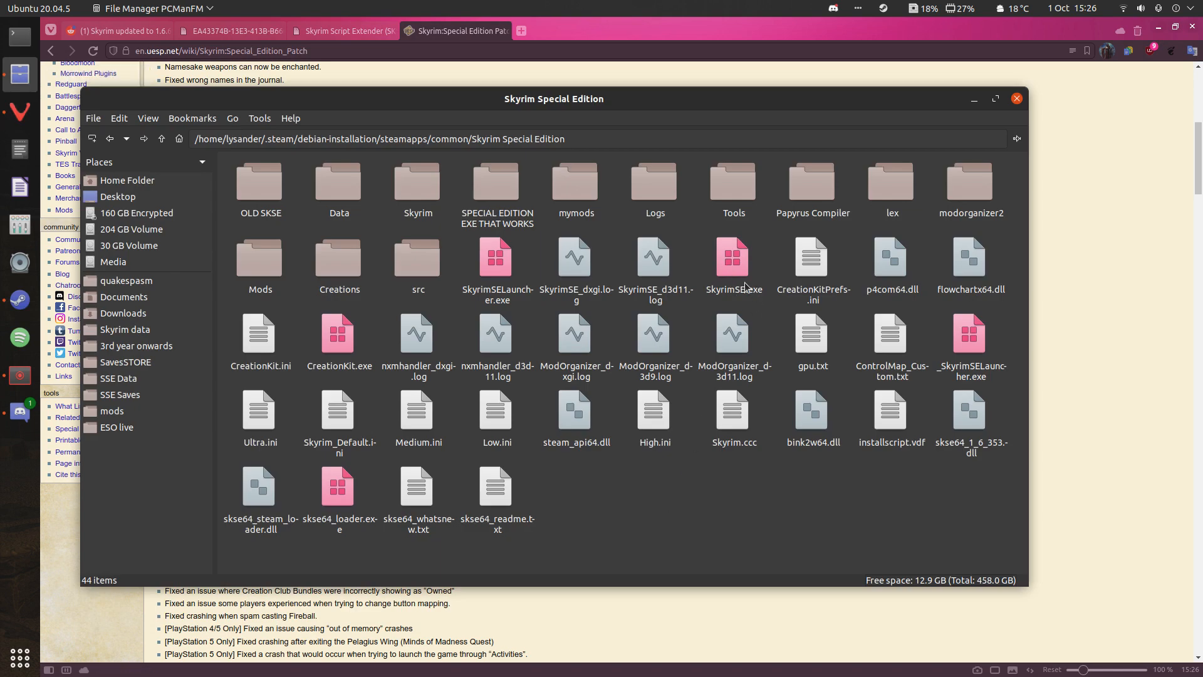
mouse_move(752, 300)
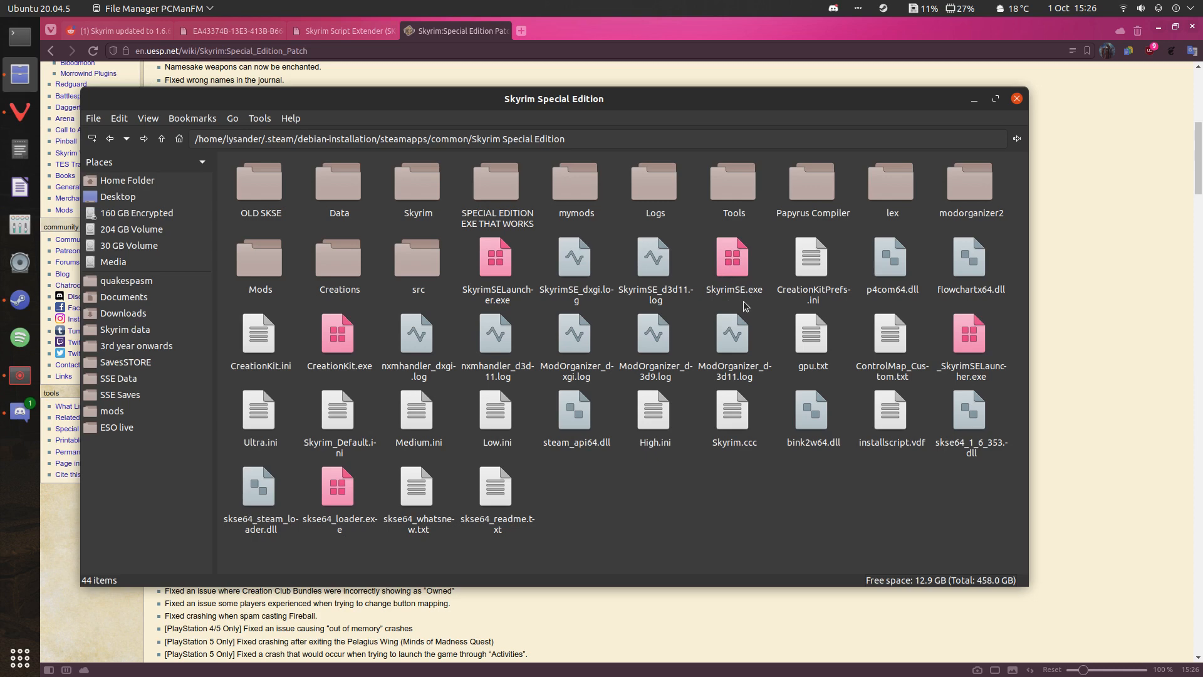
mouse_move(740, 304)
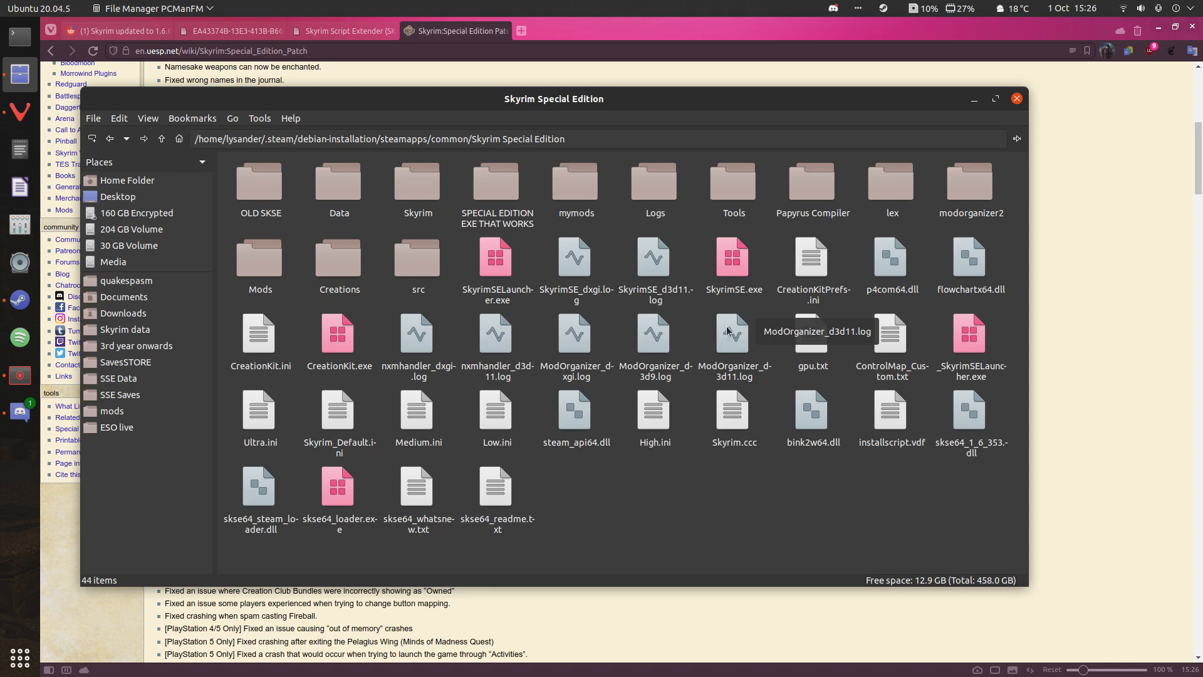
mouse_move(583, 289)
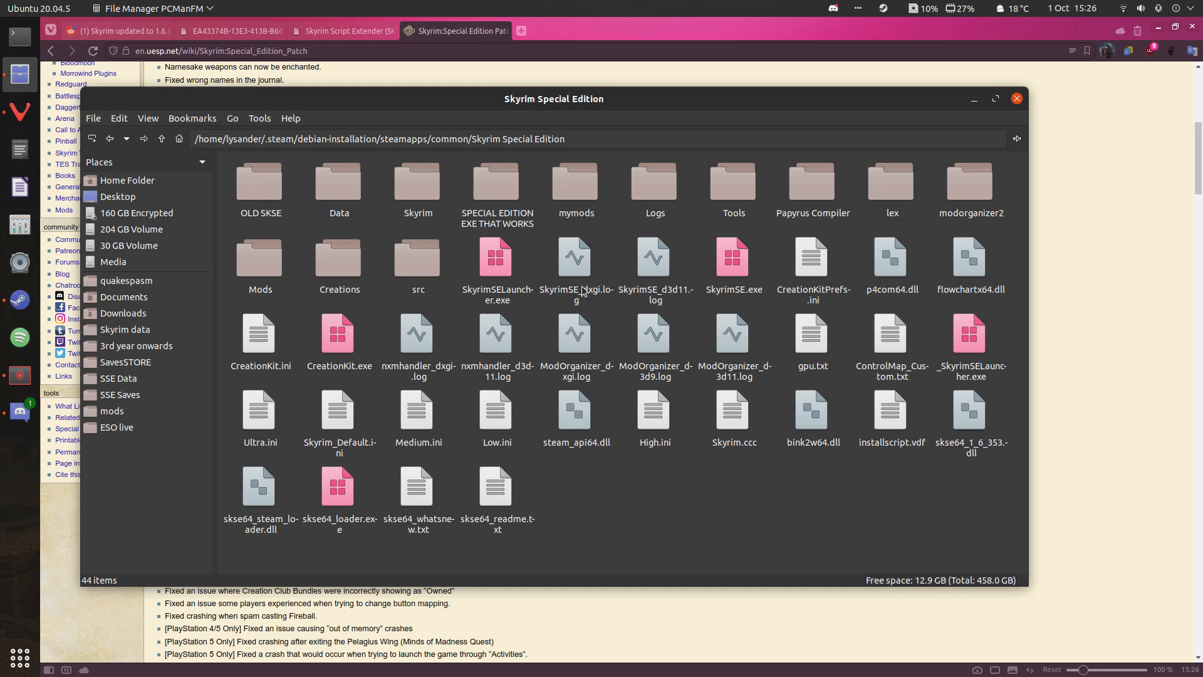
mouse_move(751, 312)
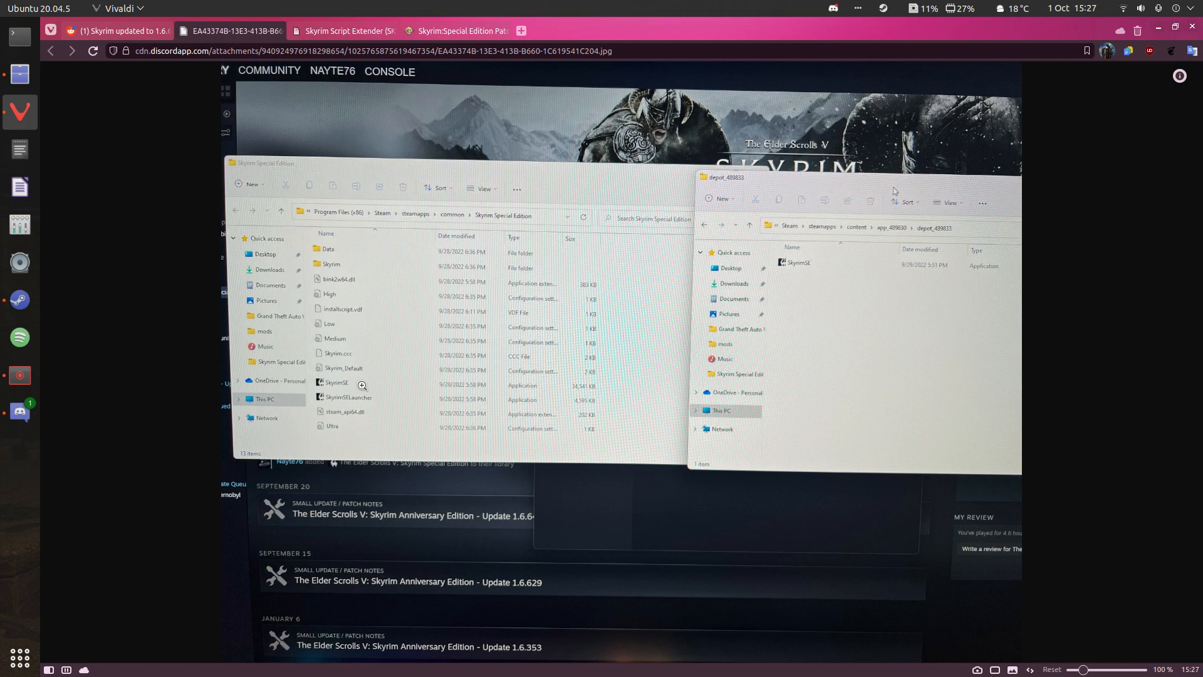
- Copy the steam://nav/console address from the reddit 1.6.629 downgrade comment
click(116, 30)
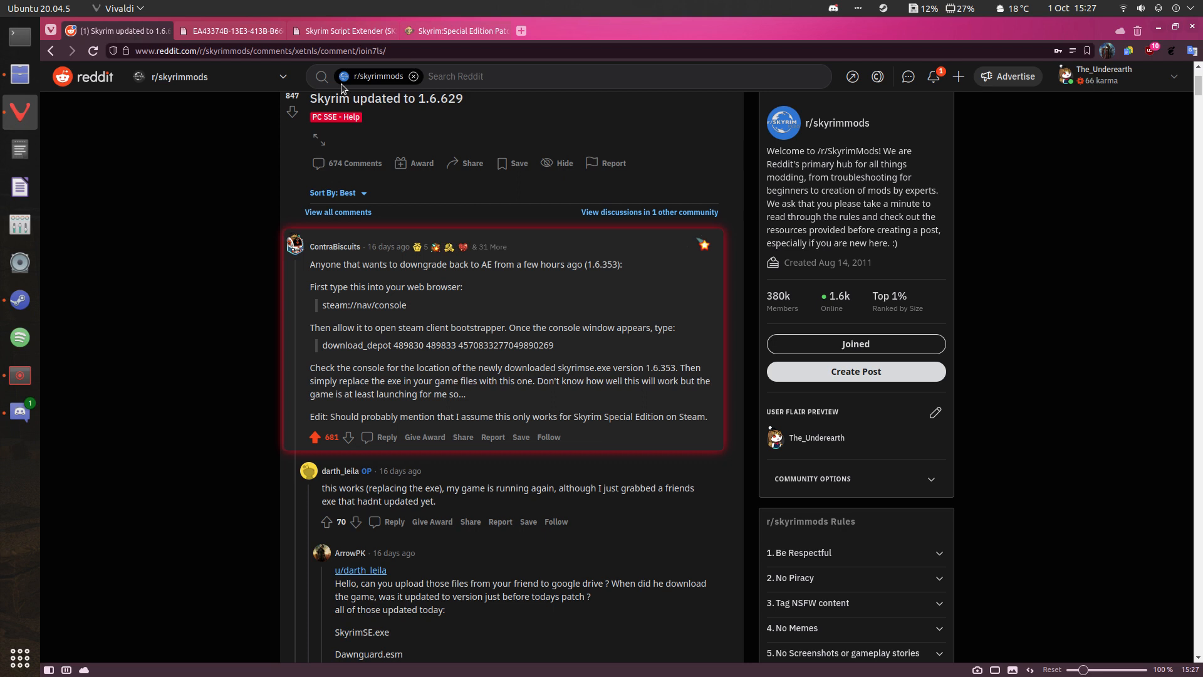
mouse_move(388, 255)
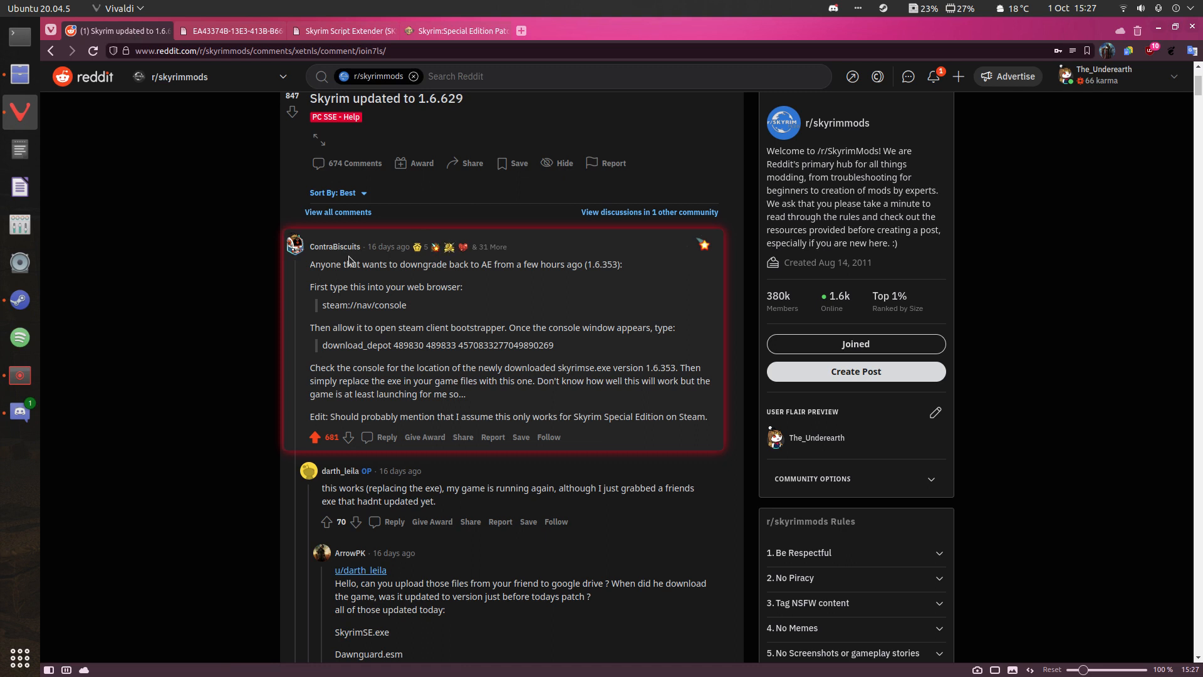
mouse_move(527, 249)
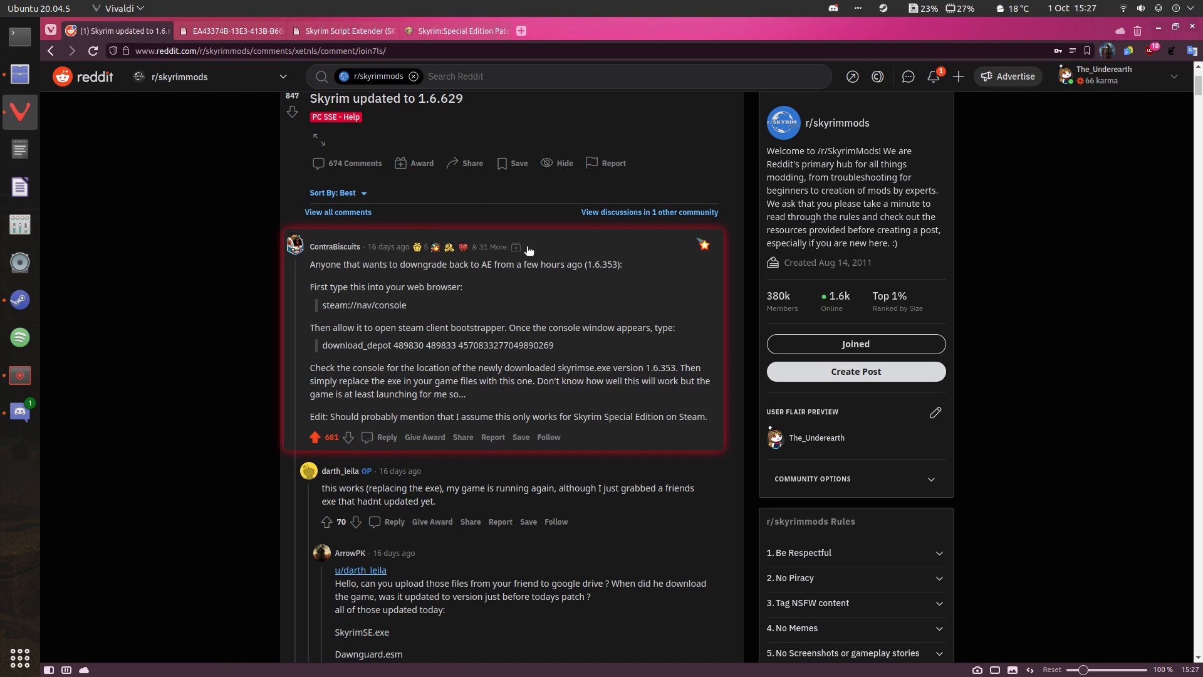
mouse_move(397, 326)
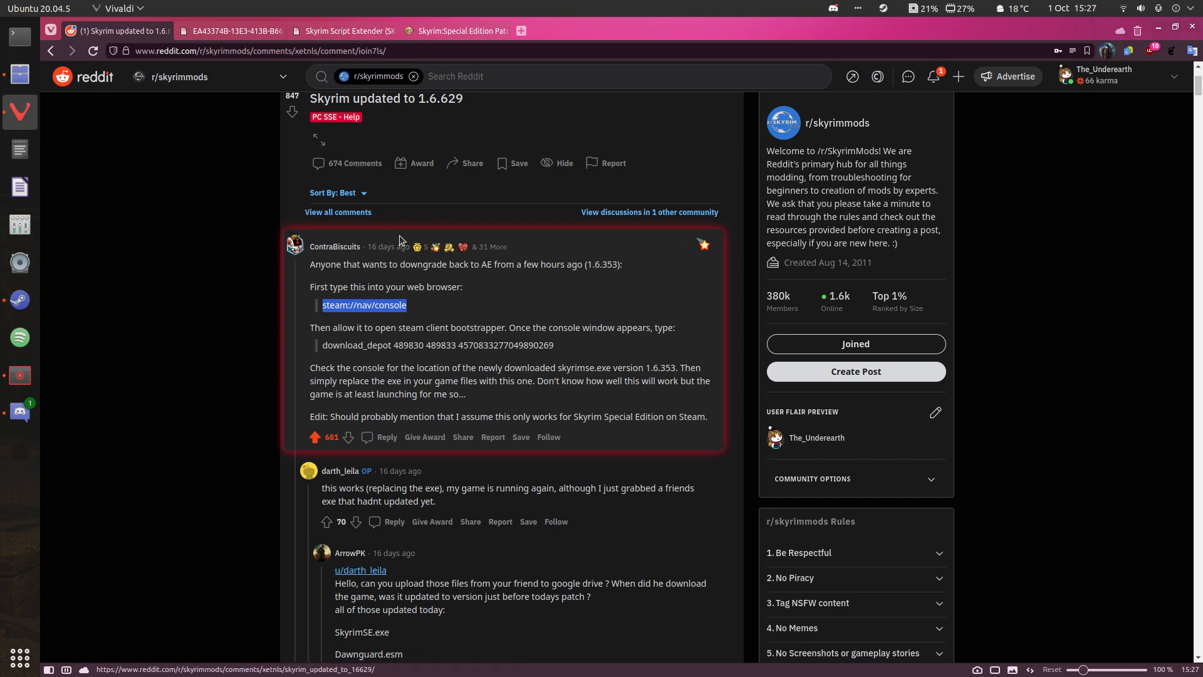
right_click(365, 304)
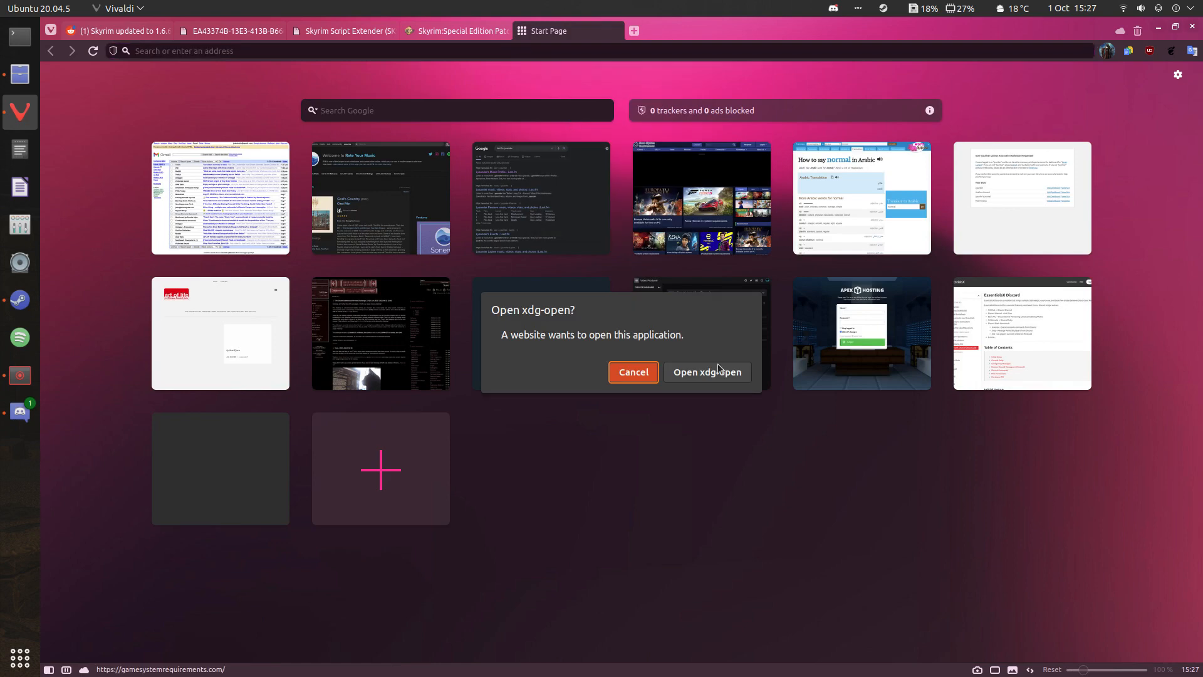
click(707, 372)
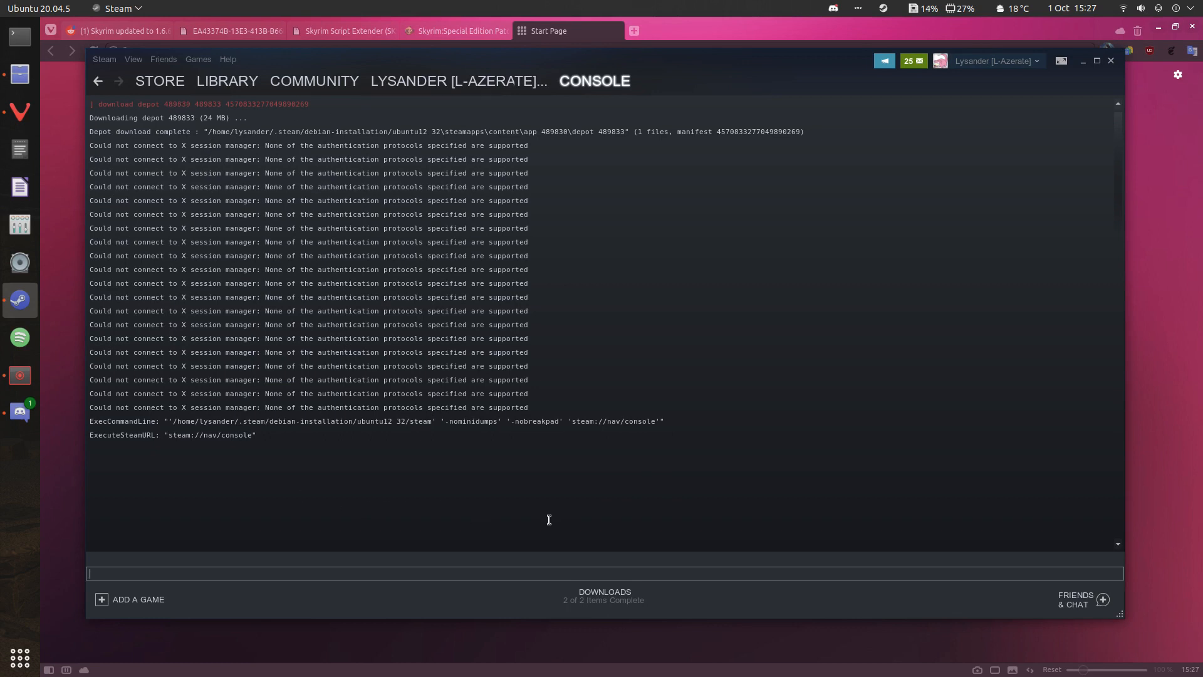
mouse_move(33, 143)
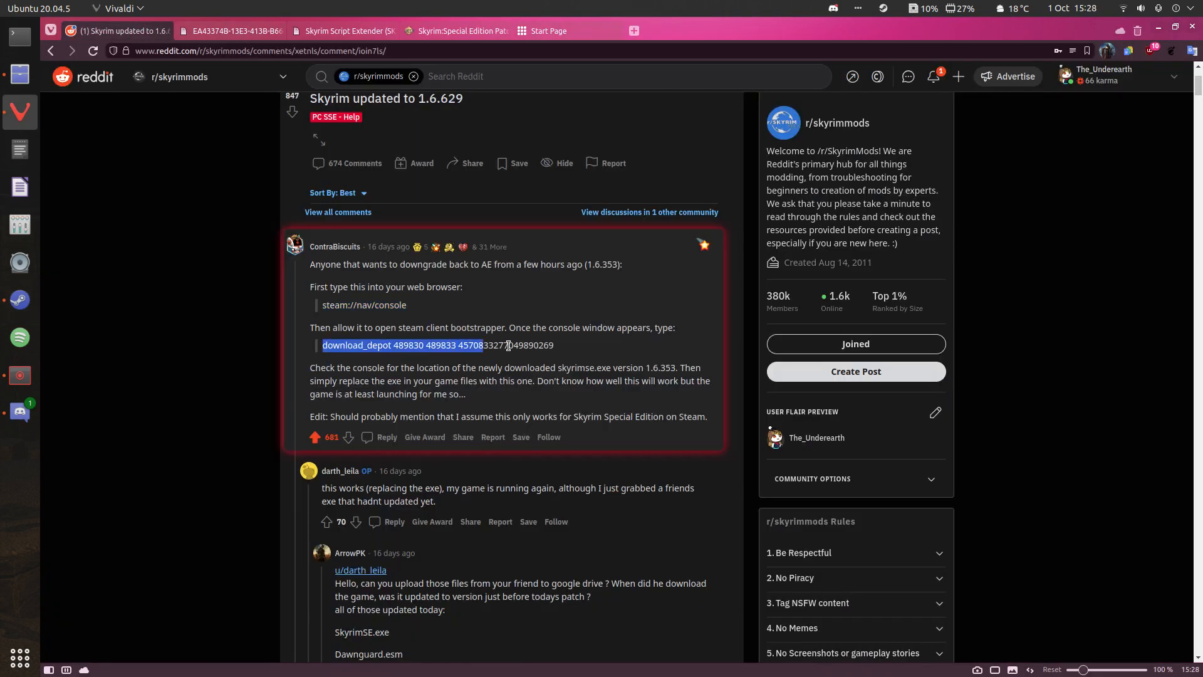
drag(482, 344, 553, 344)
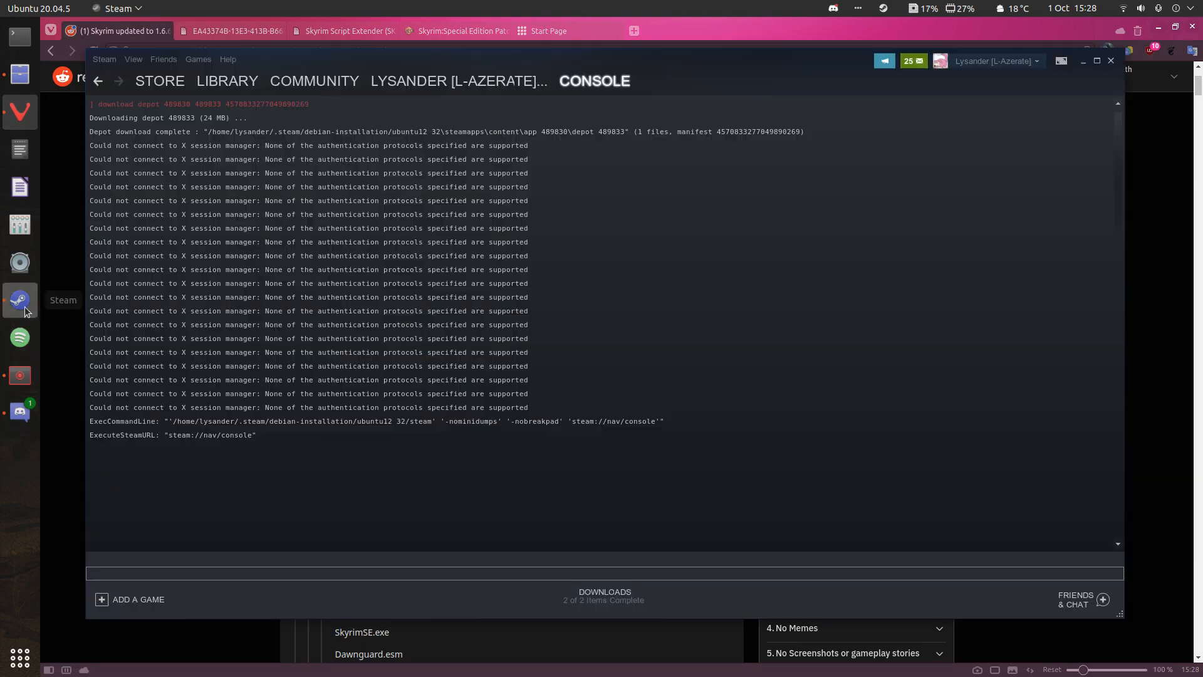
right_click(231, 573)
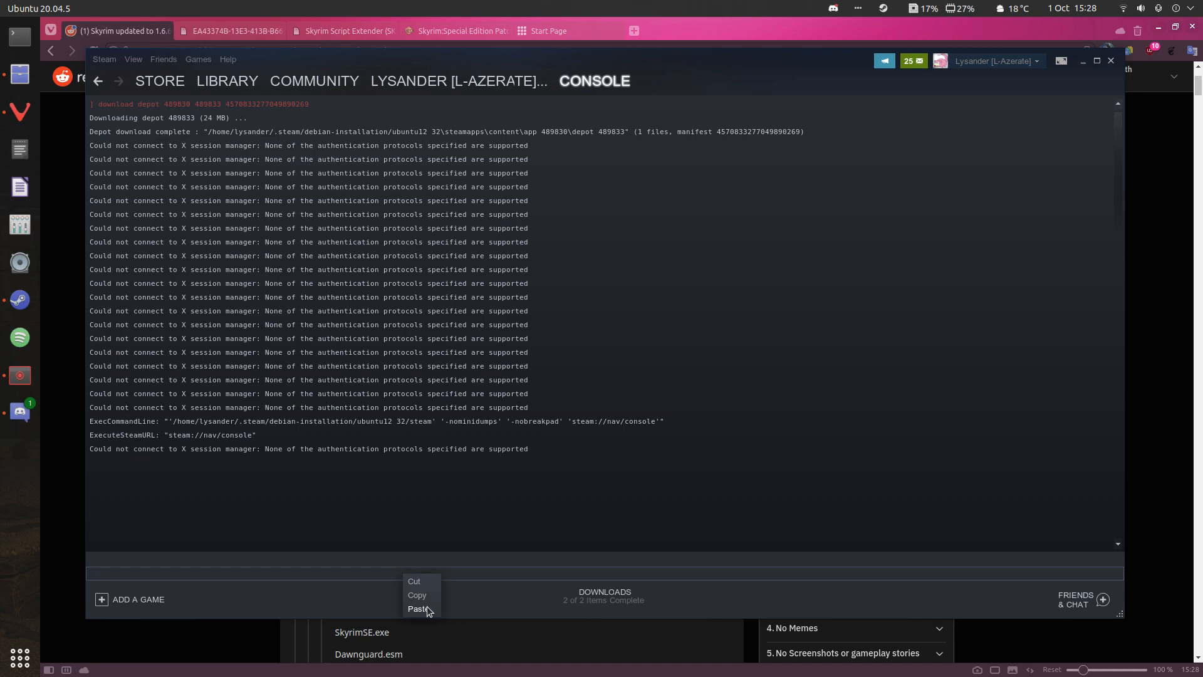
click(419, 609)
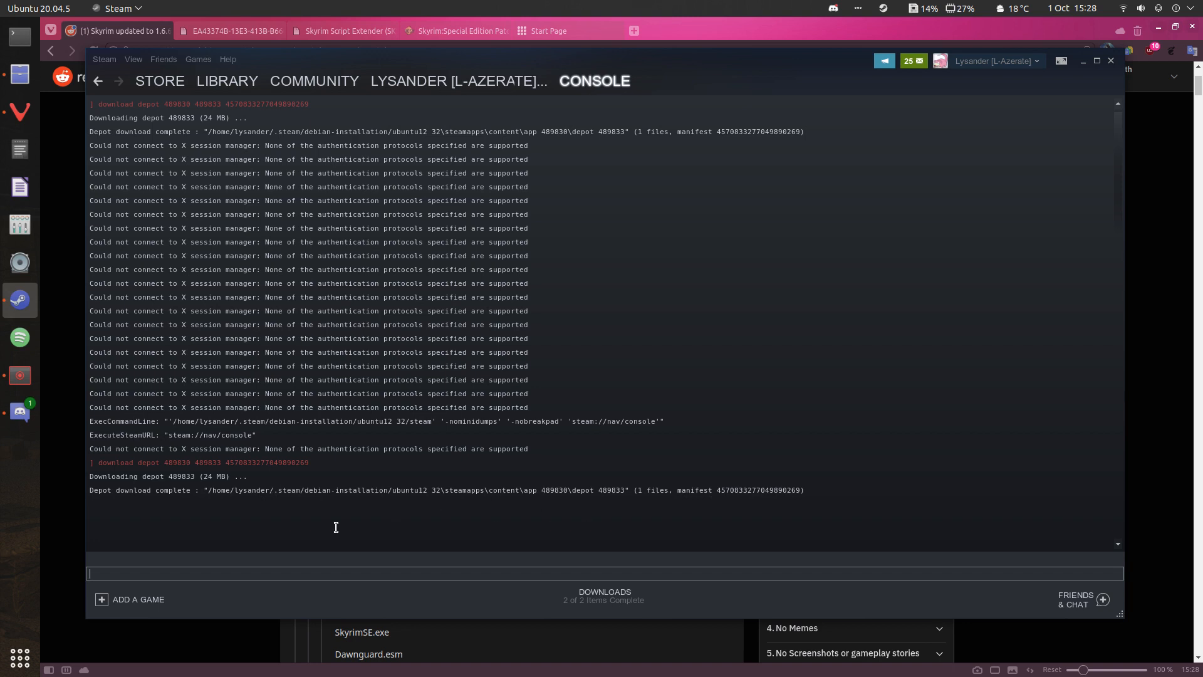
mouse_move(445, 511)
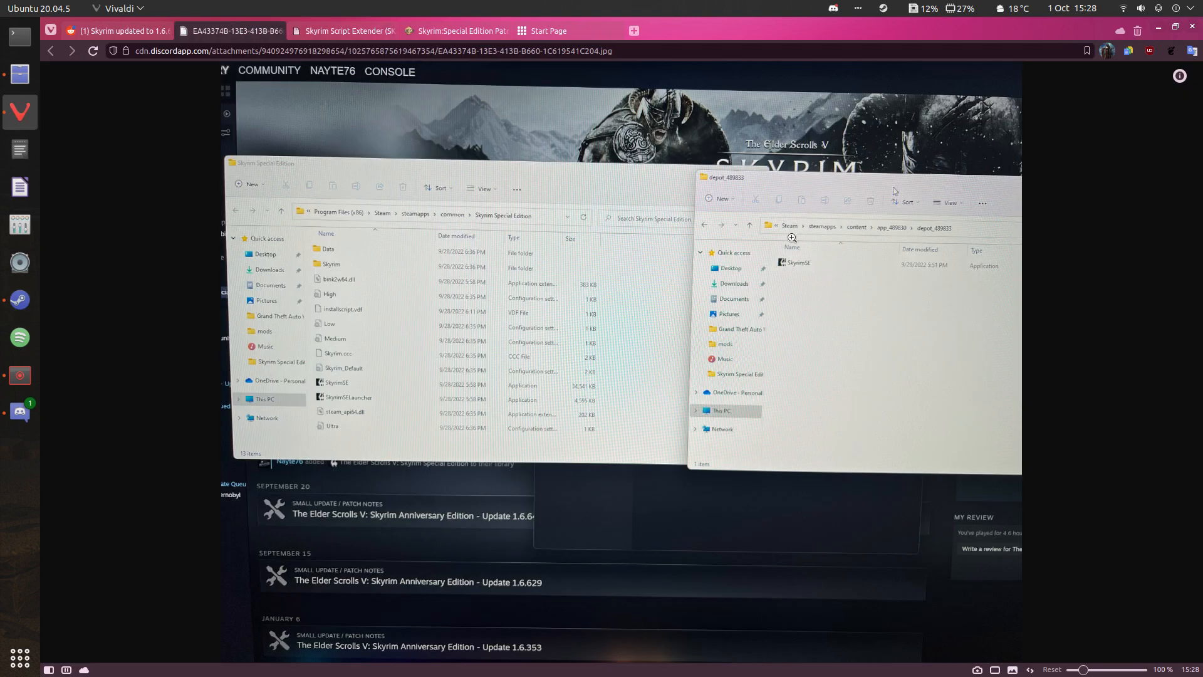
mouse_move(852, 241)
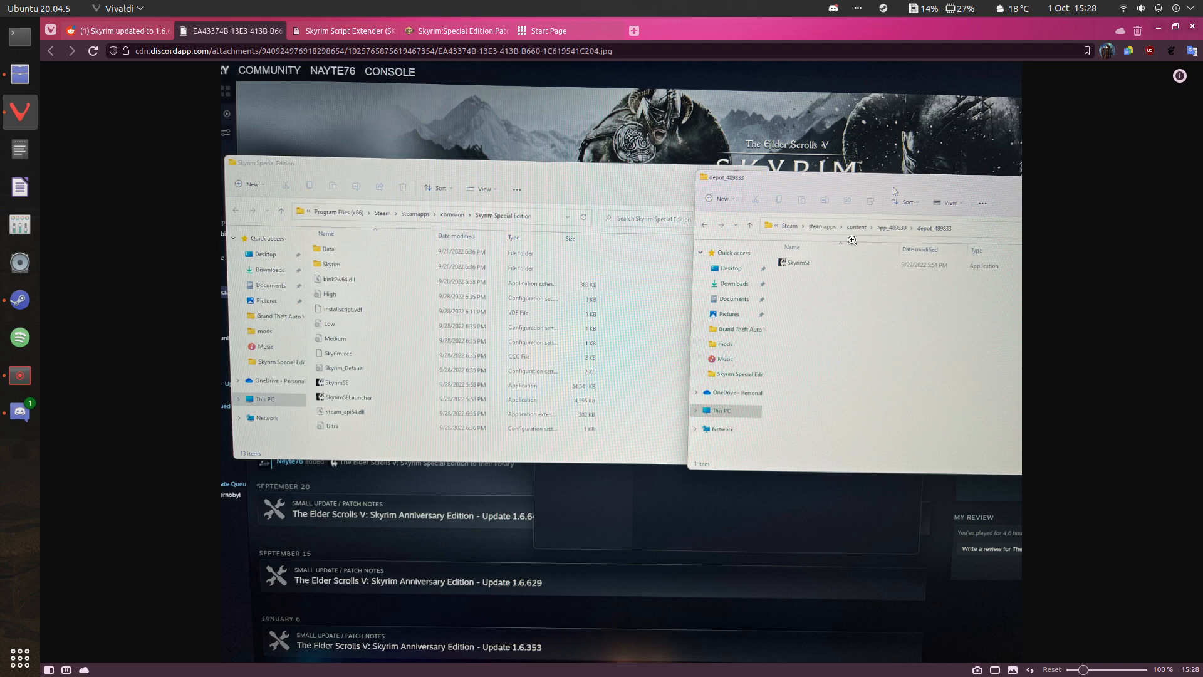
mouse_move(929, 228)
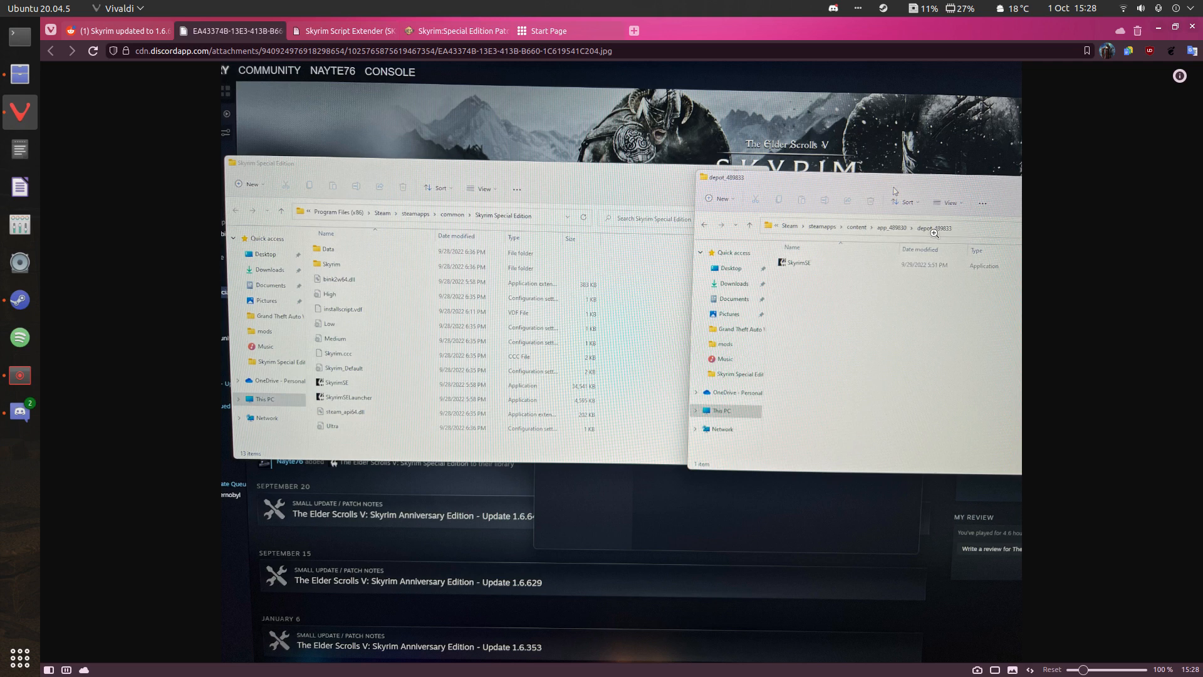
mouse_move(691, 331)
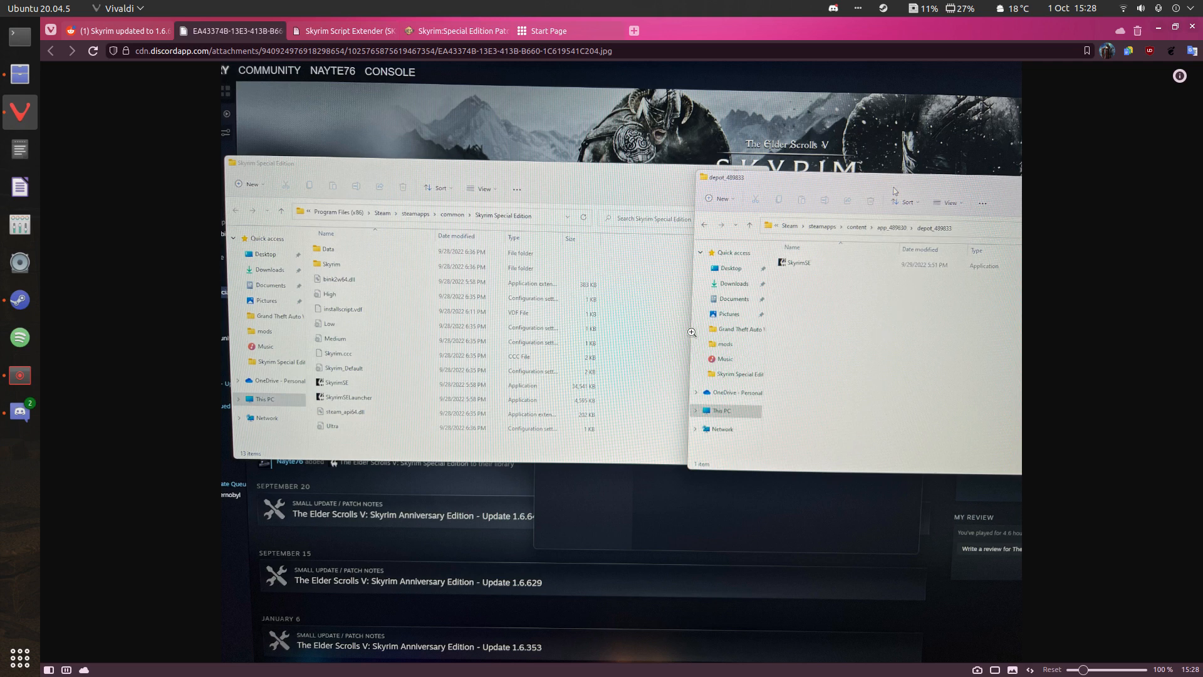
mouse_move(854, 336)
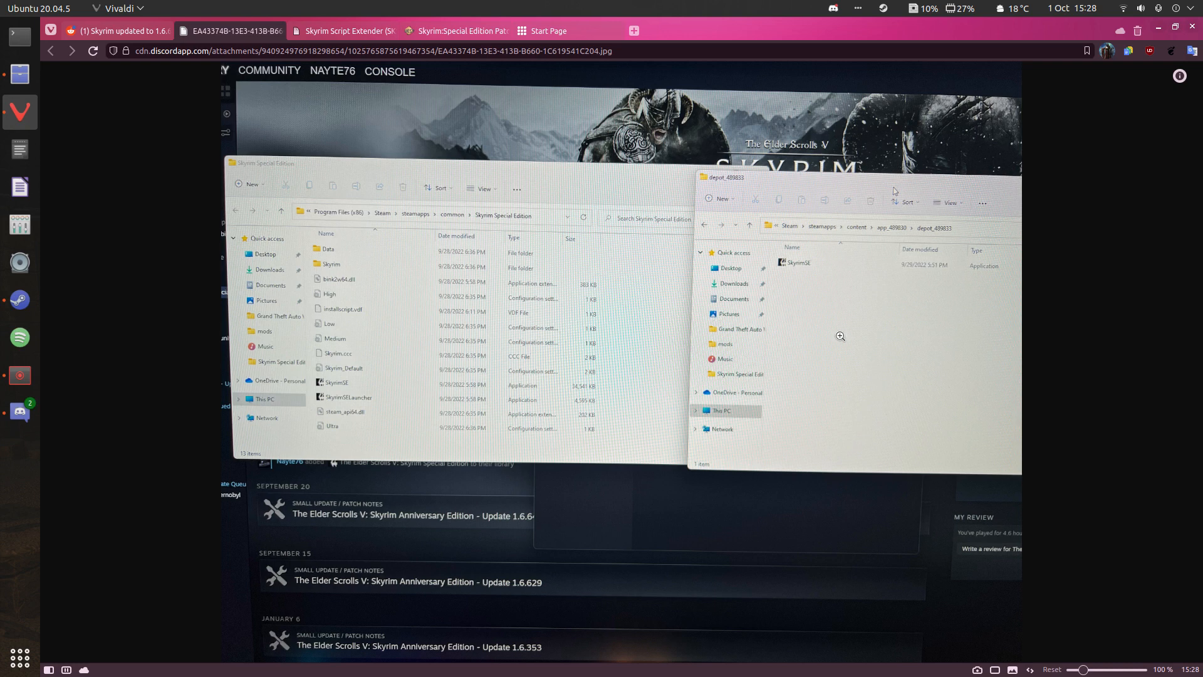
mouse_move(735, 361)
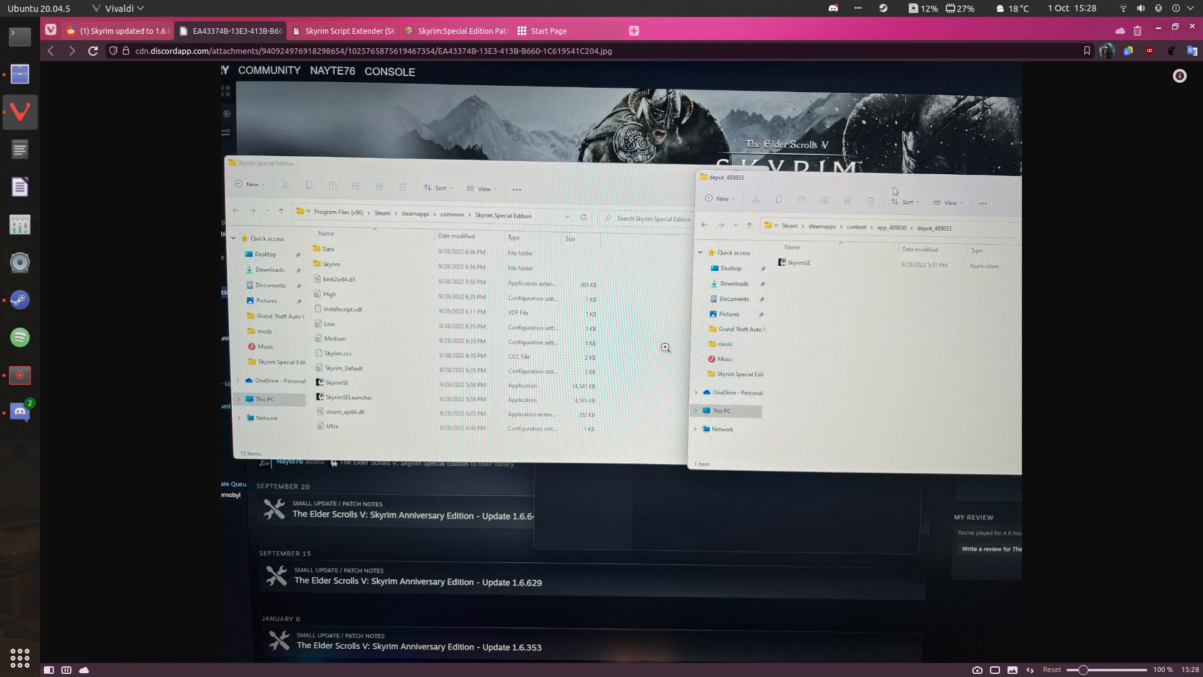
mouse_move(20, 149)
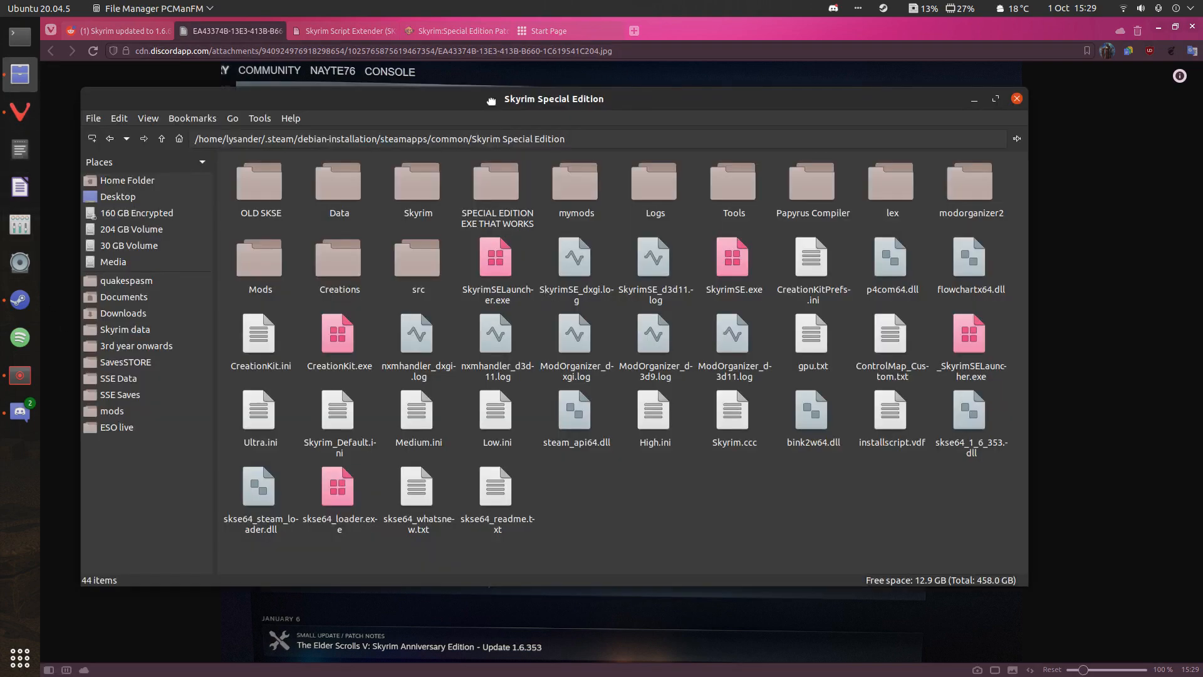
- In a second tab, navigate to ubuntu12_32/steamapps/content/app_489830/depot_489833 holding the old SkyrimSE.exe
click(19, 299)
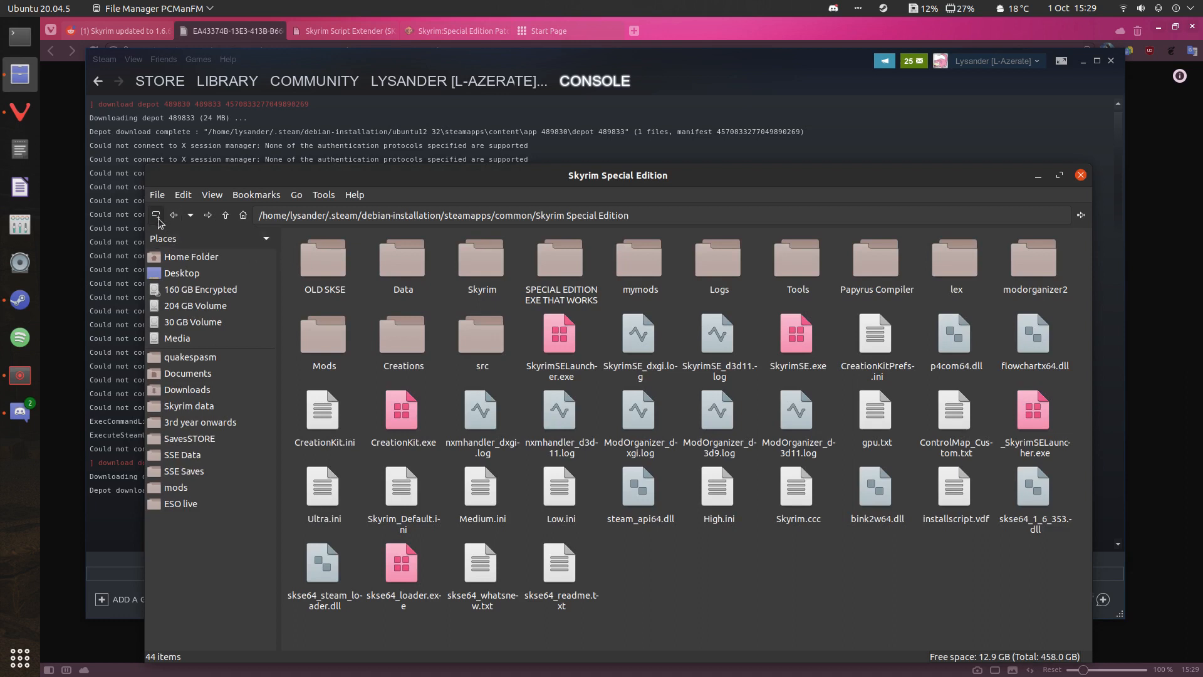
click(155, 215)
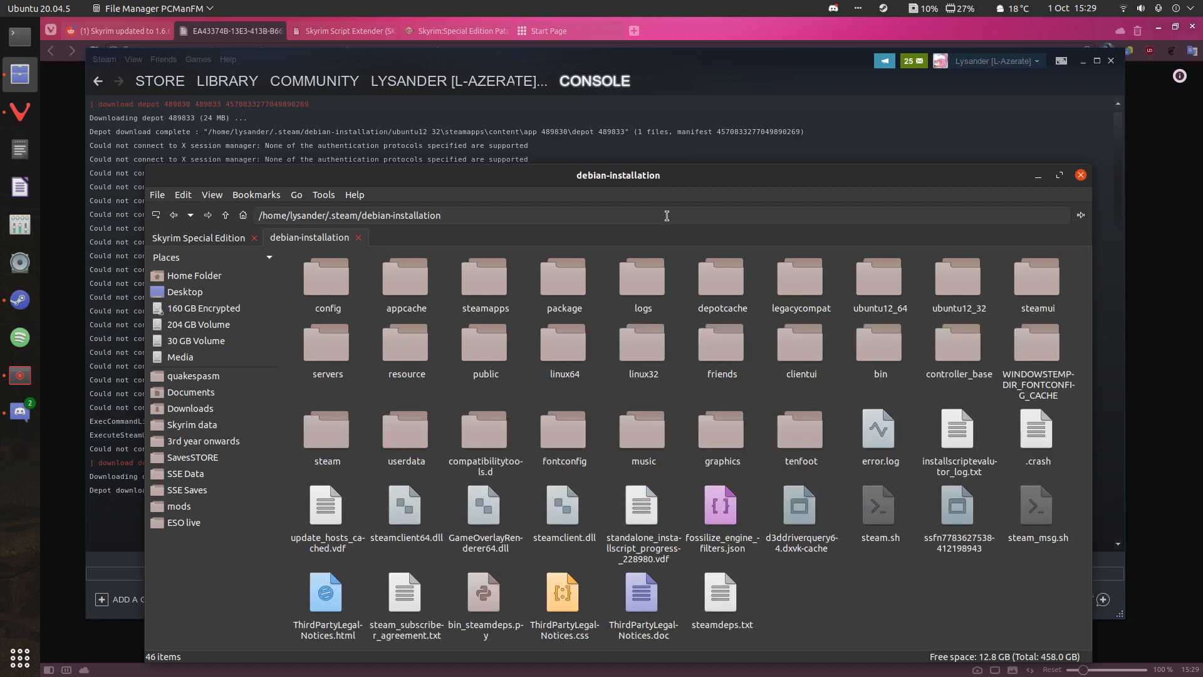
drag(618, 176, 803, 430)
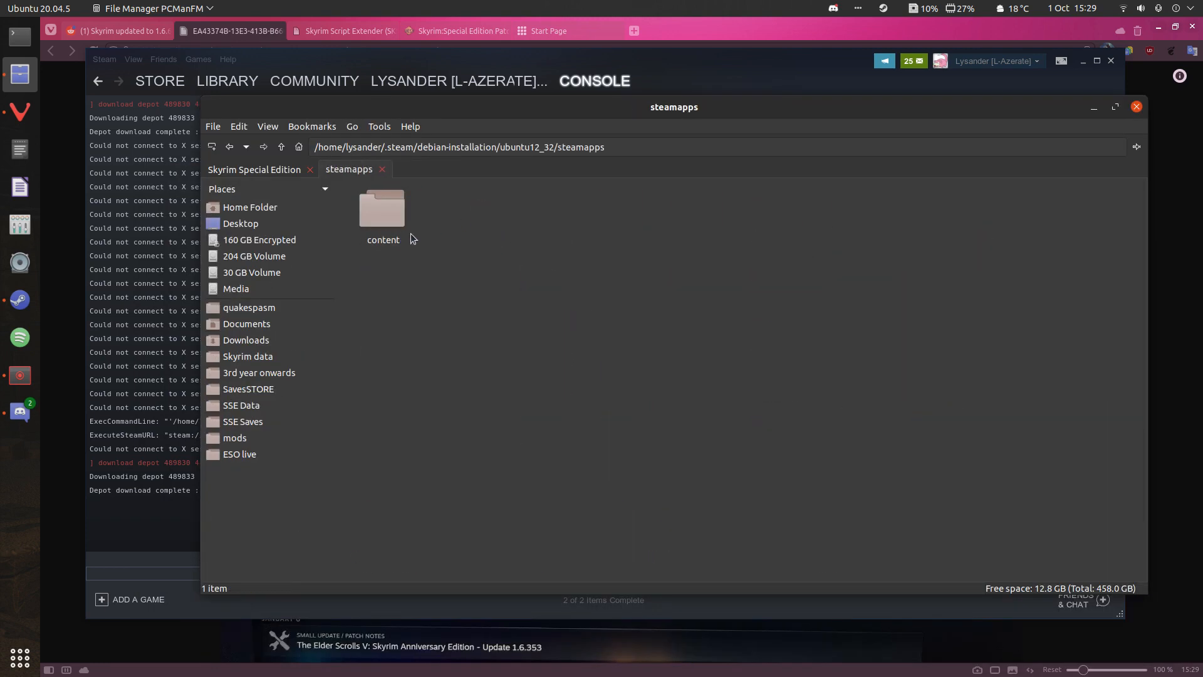
double_click(382, 210)
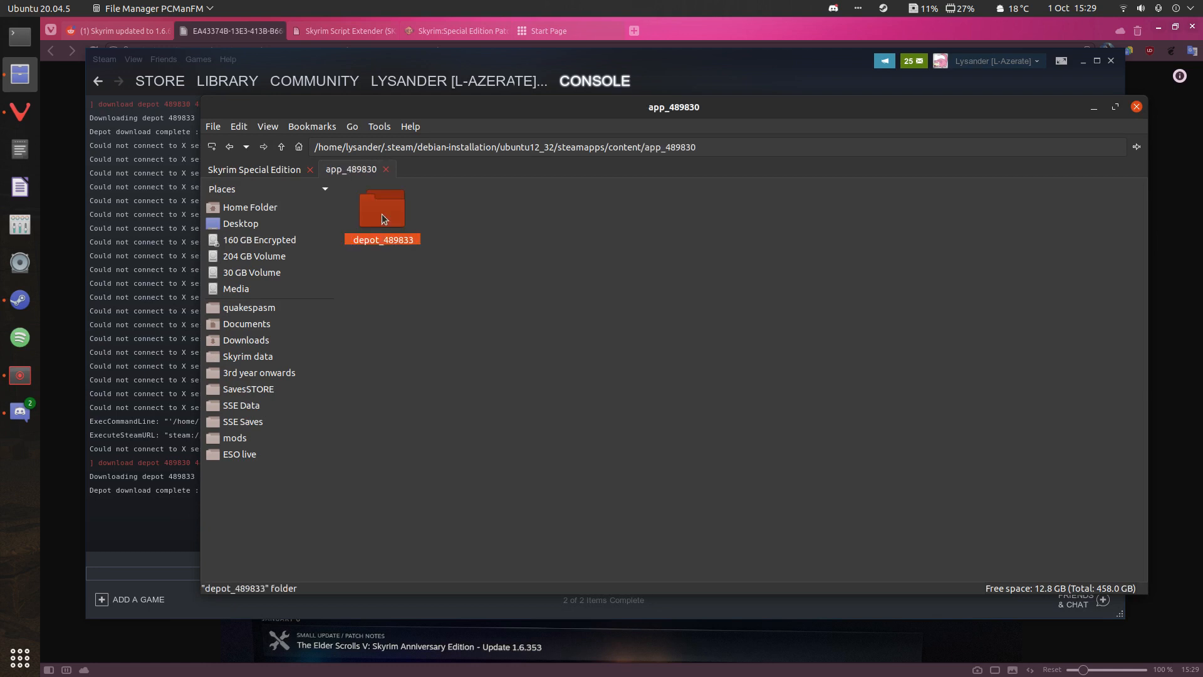
double_click(382, 211)
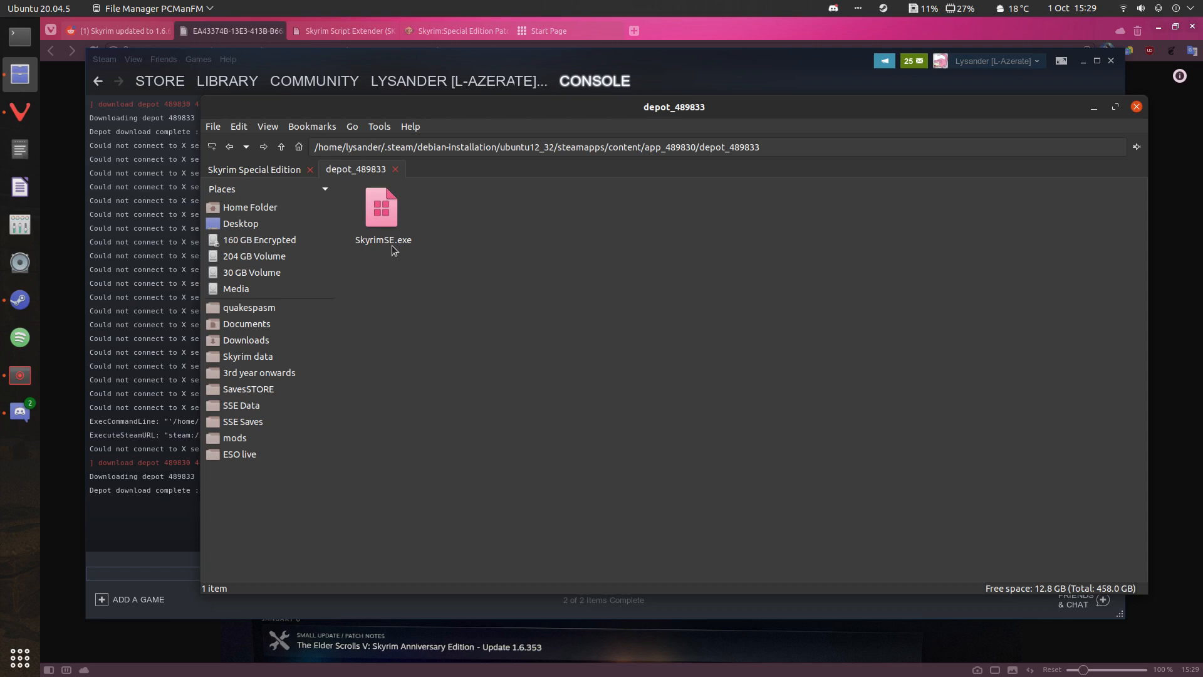
drag(674, 106, 893, 190)
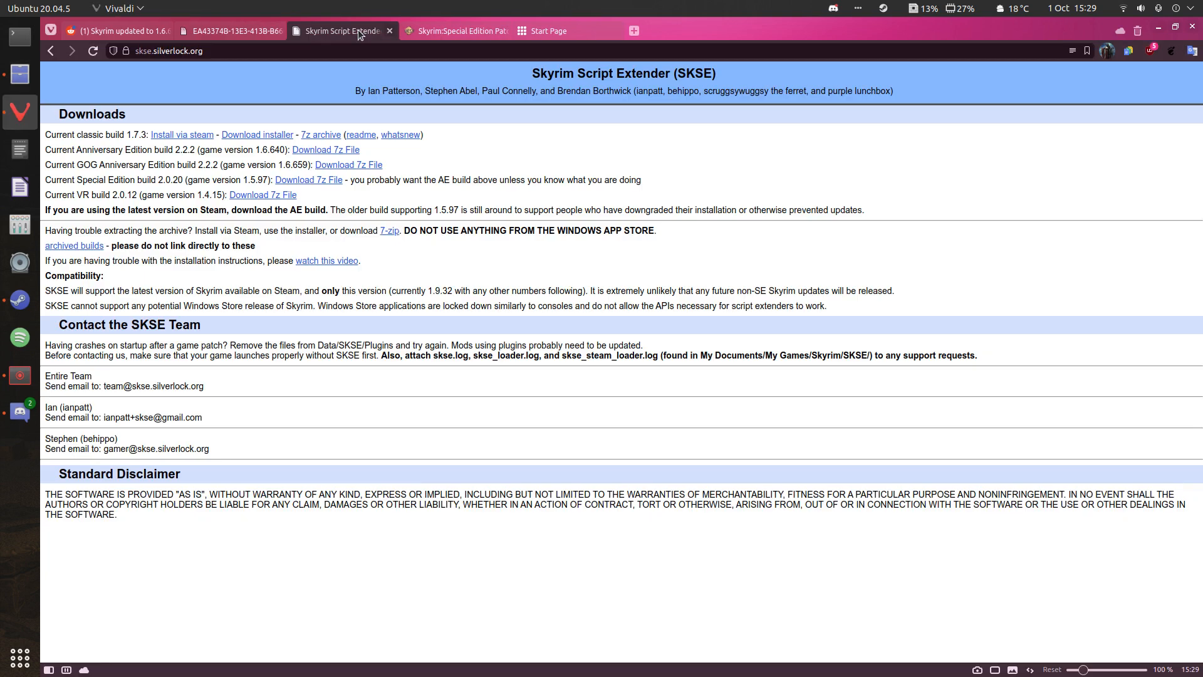
- View the Discord reference screenshot of the game and depot folders
click(230, 30)
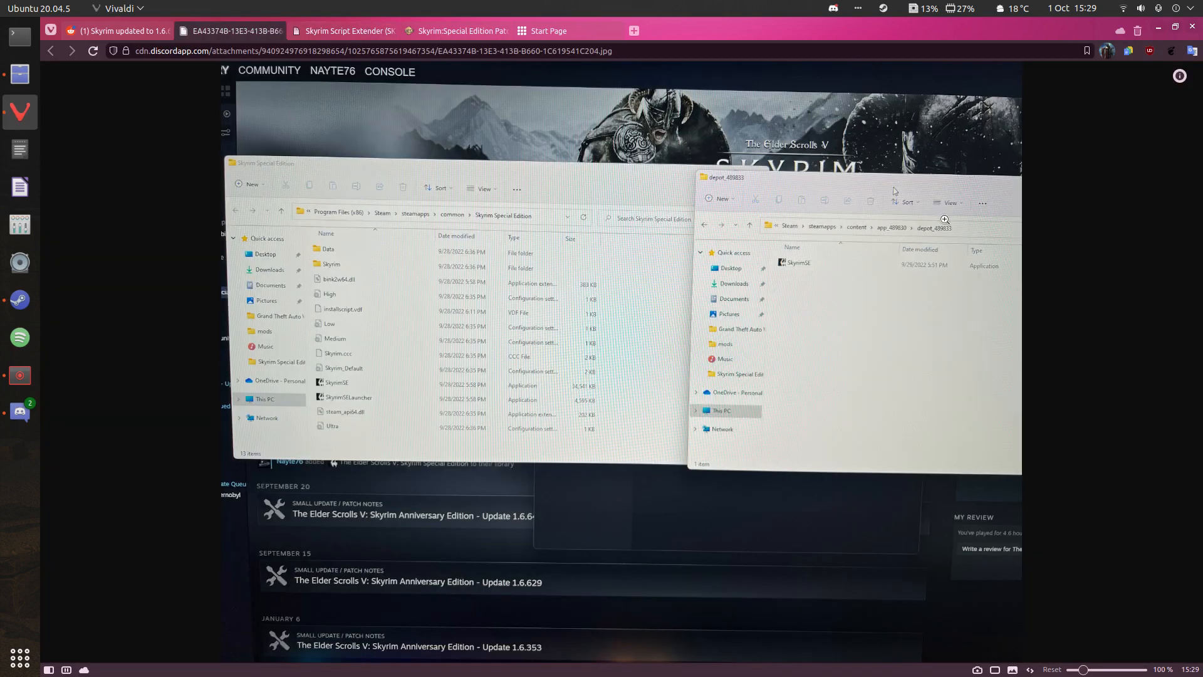
mouse_move(832, 292)
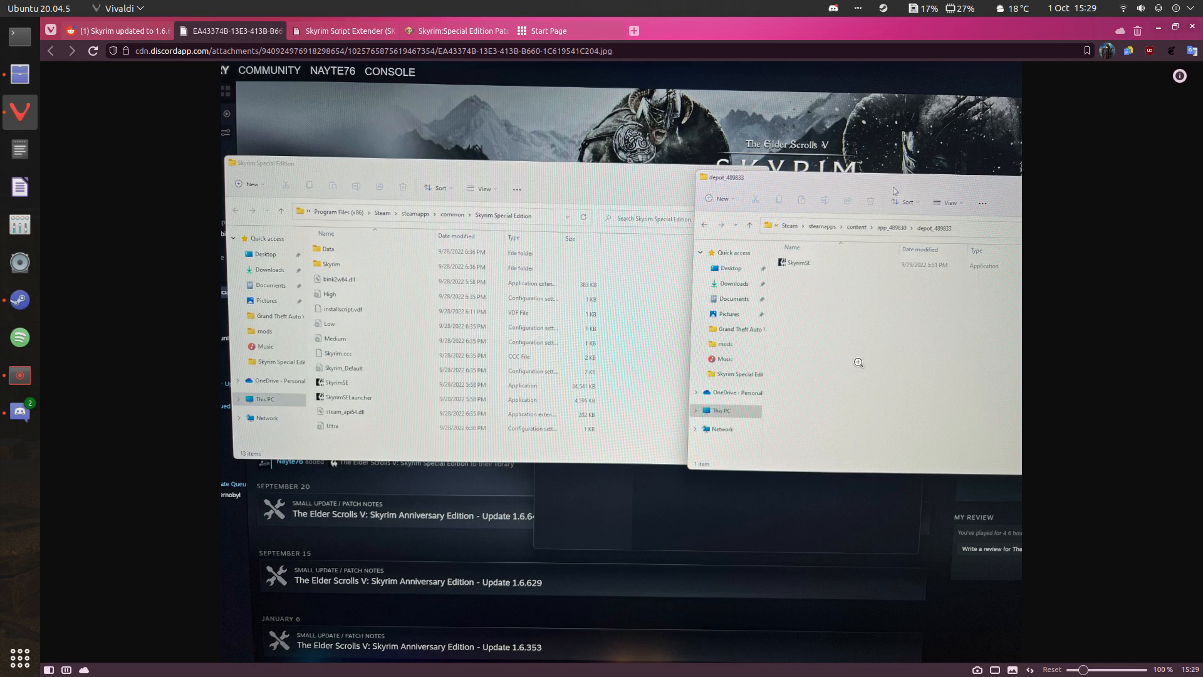
mouse_move(798, 328)
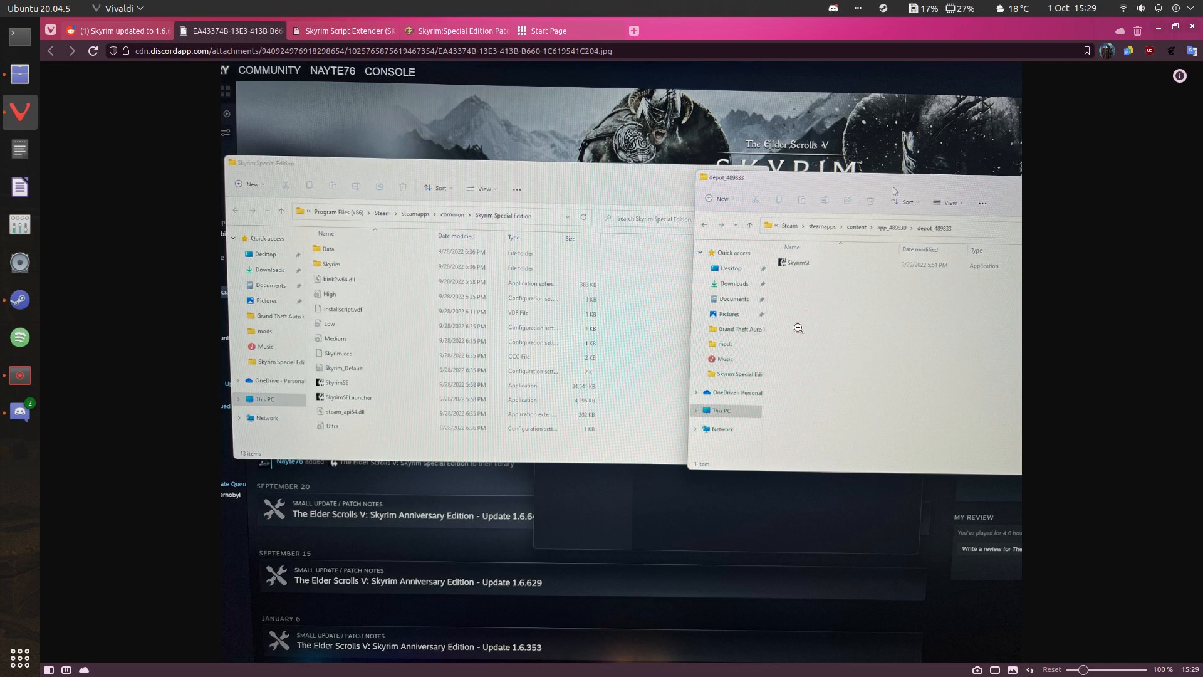
mouse_move(794, 261)
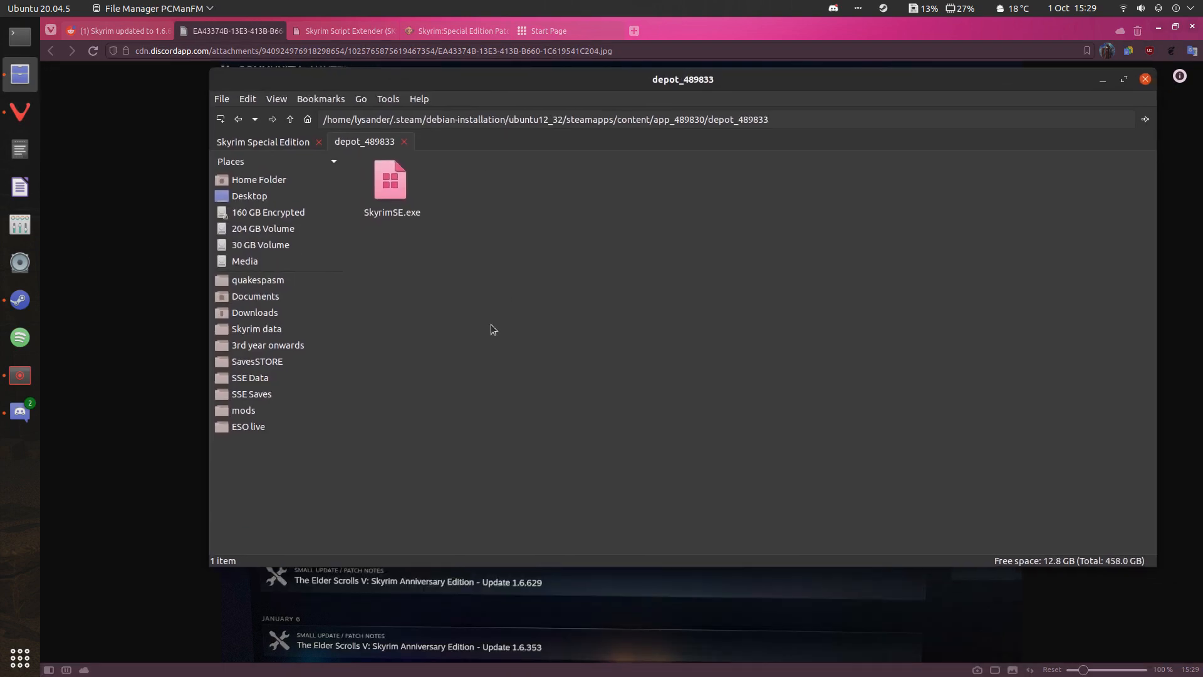
- Select and delete the current SkyrimSE.exe in the Skyrim Special Edition game folder
click(262, 142)
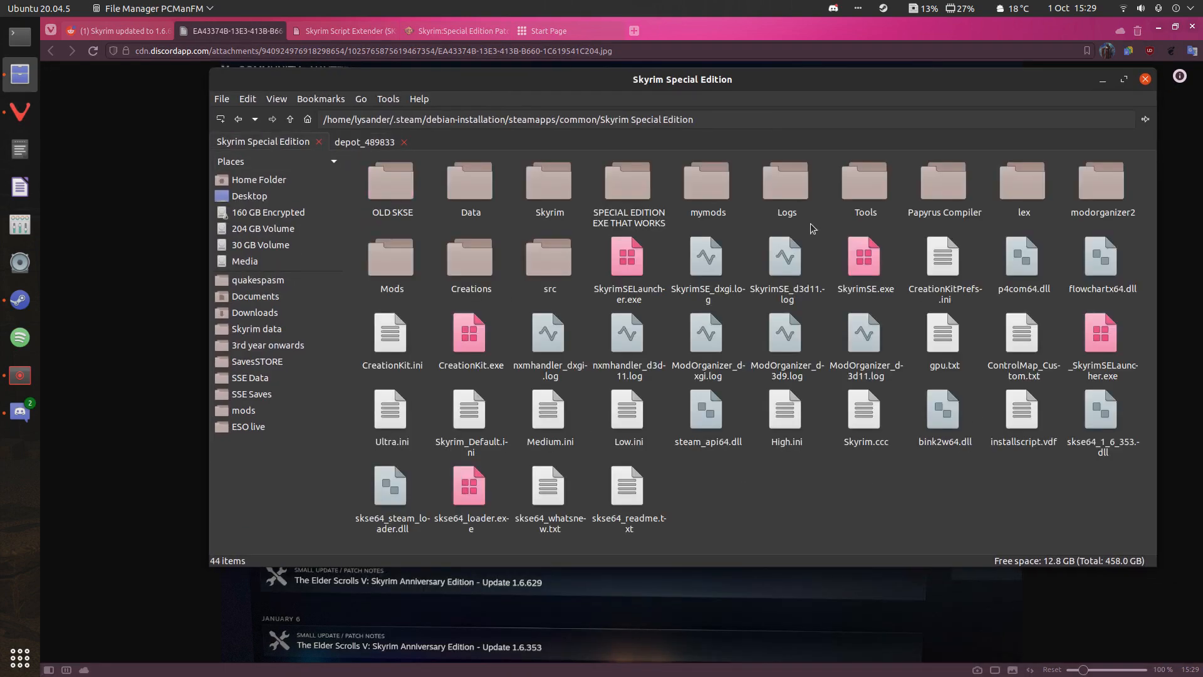
mouse_move(869, 269)
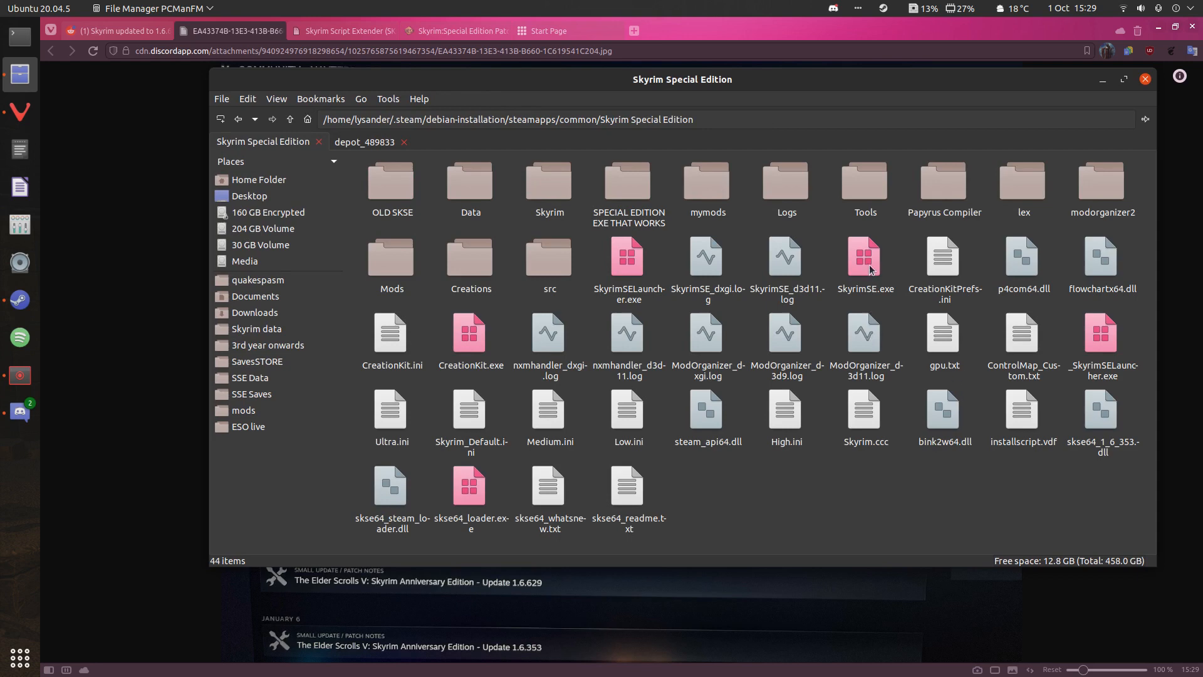
click(863, 261)
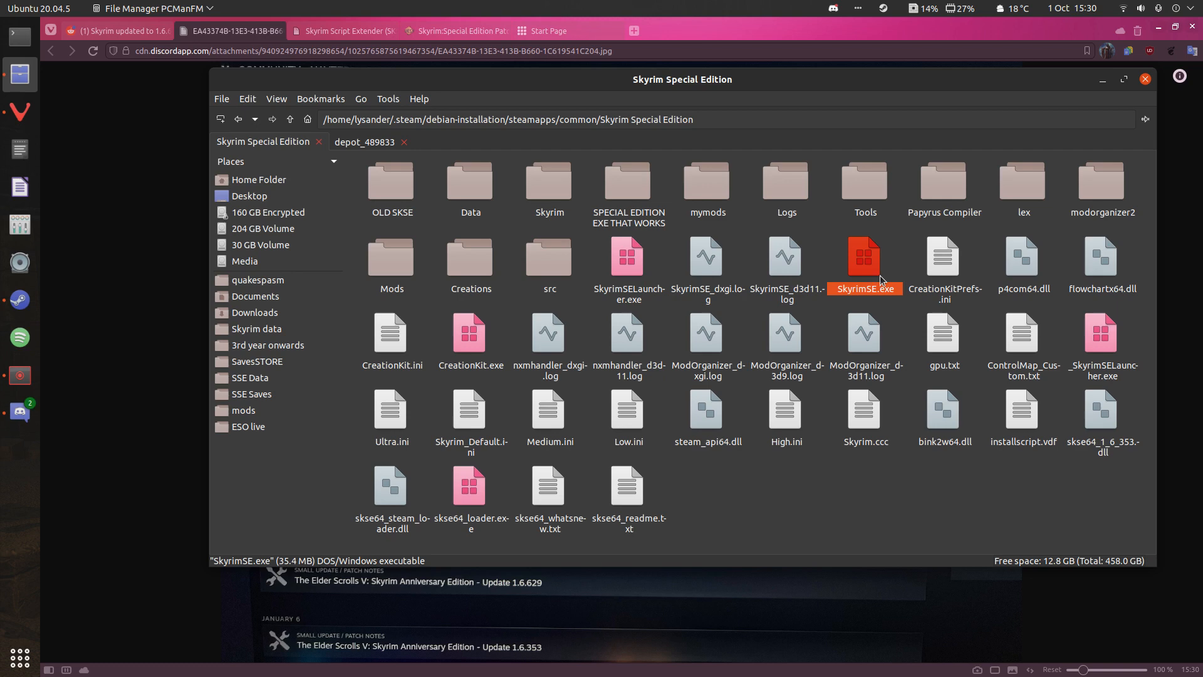
mouse_move(882, 273)
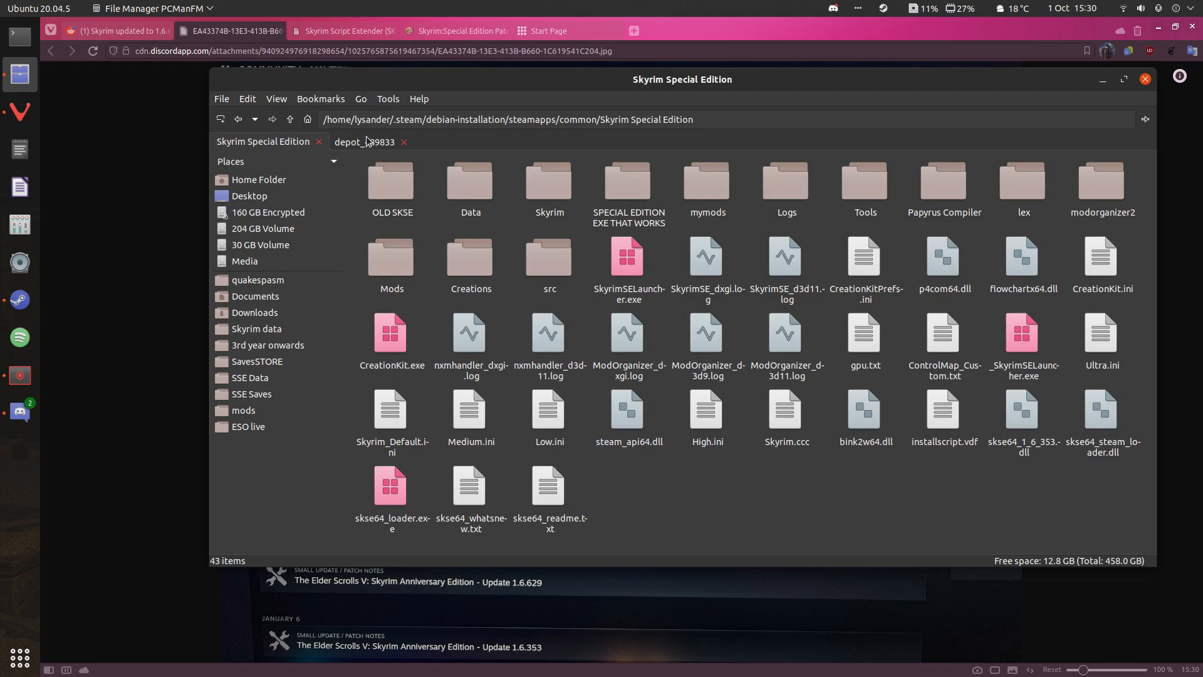
right_click(391, 184)
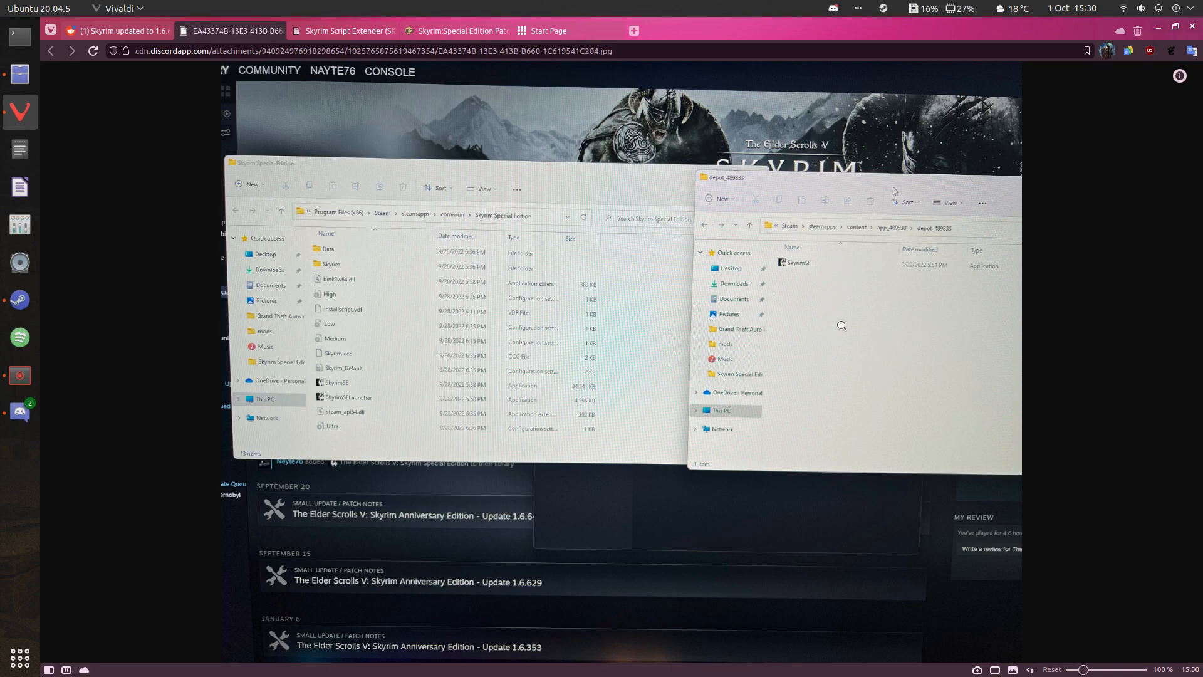
mouse_move(542, 430)
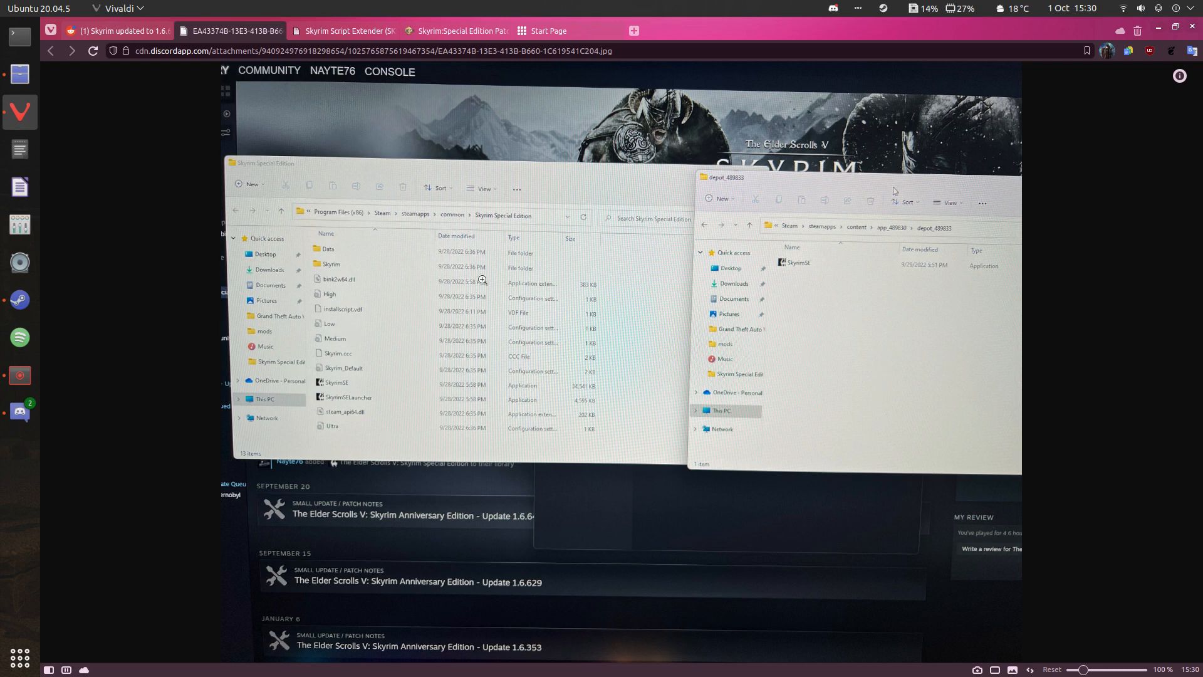
mouse_move(105, 394)
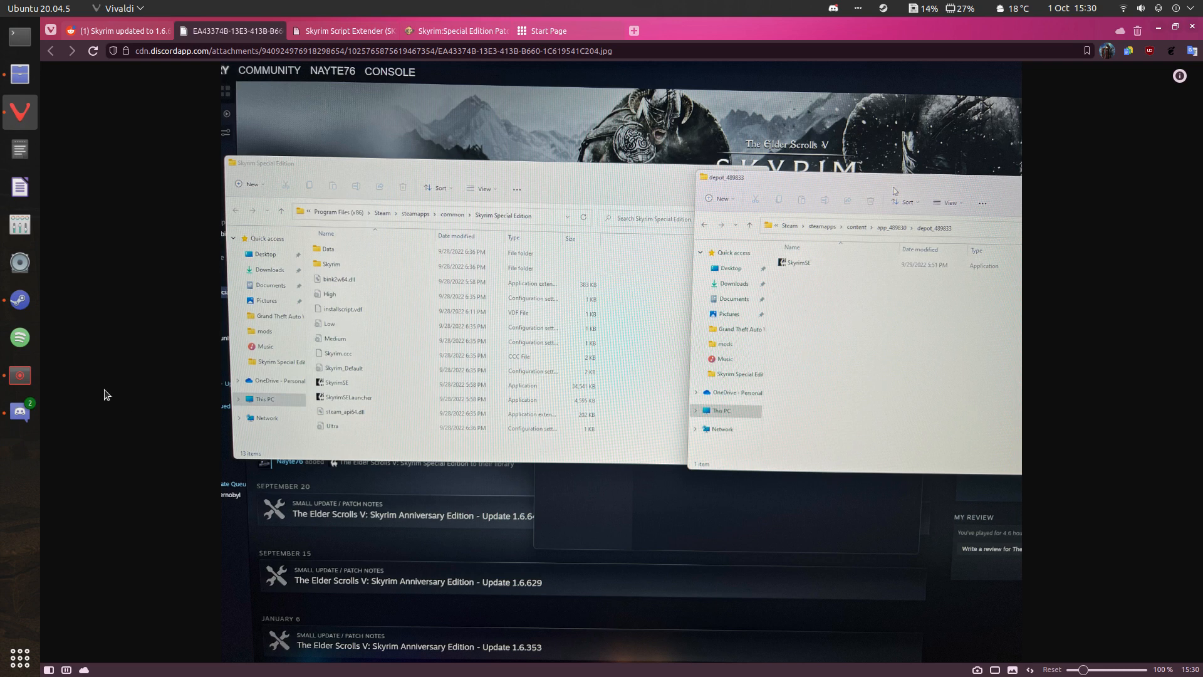
mouse_move(20, 300)
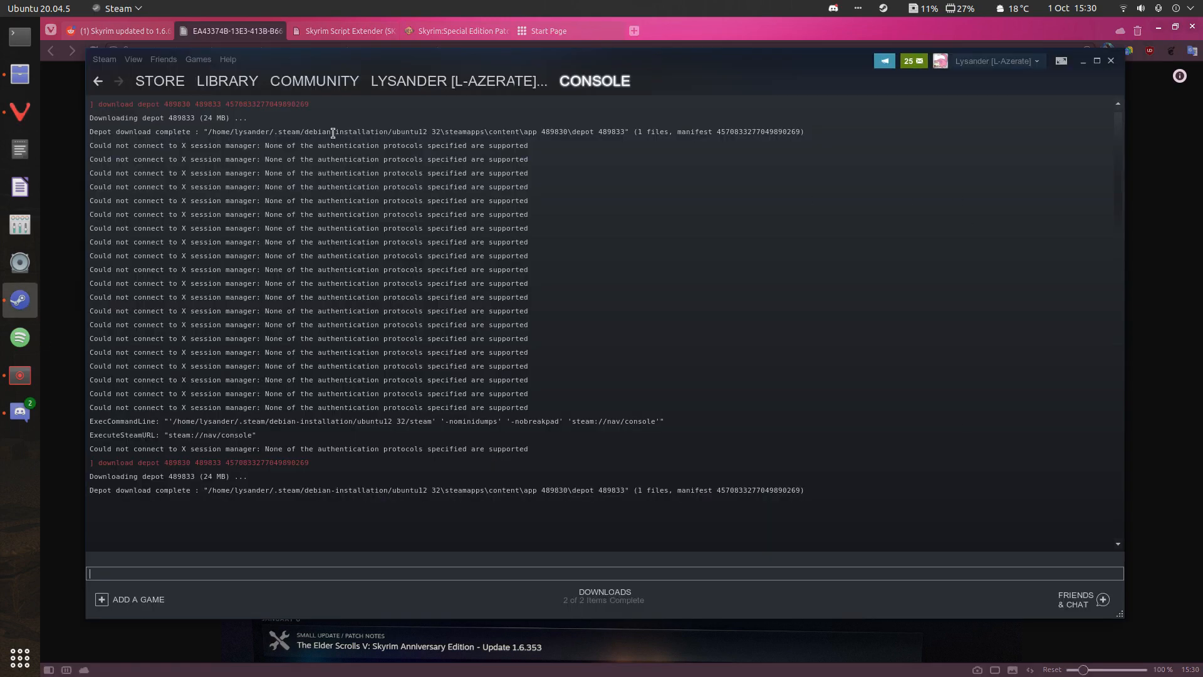
- Bring up the Skyrim Special Edition library page in Steam
click(227, 80)
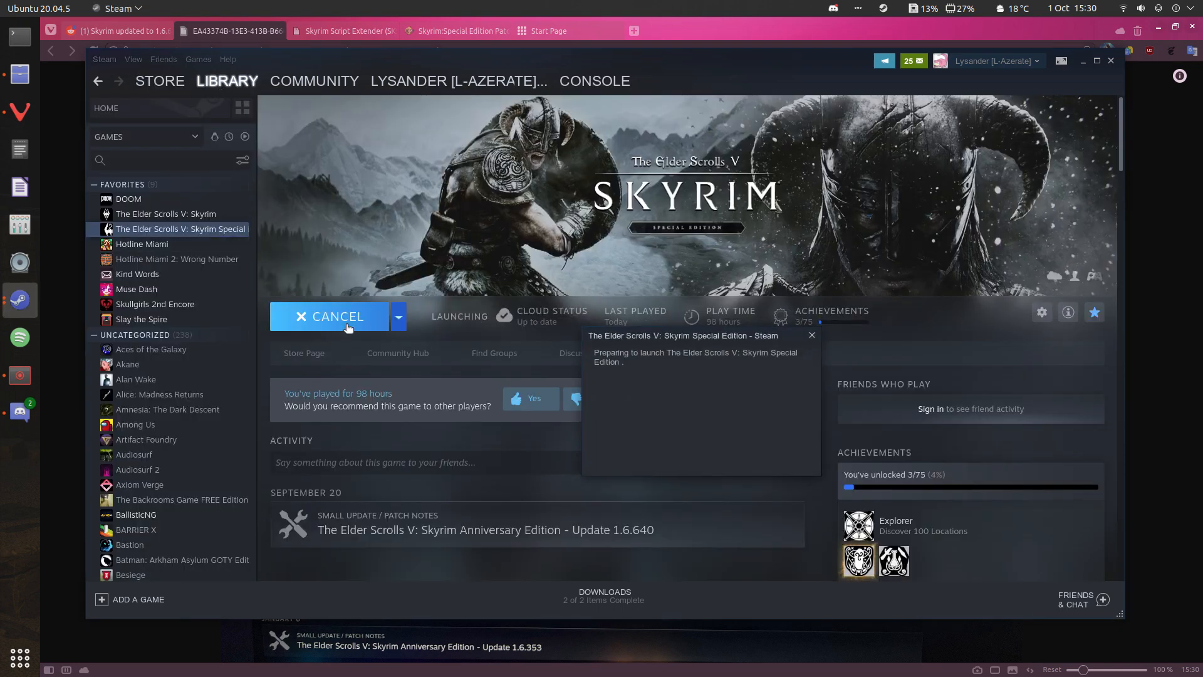
mouse_move(397, 379)
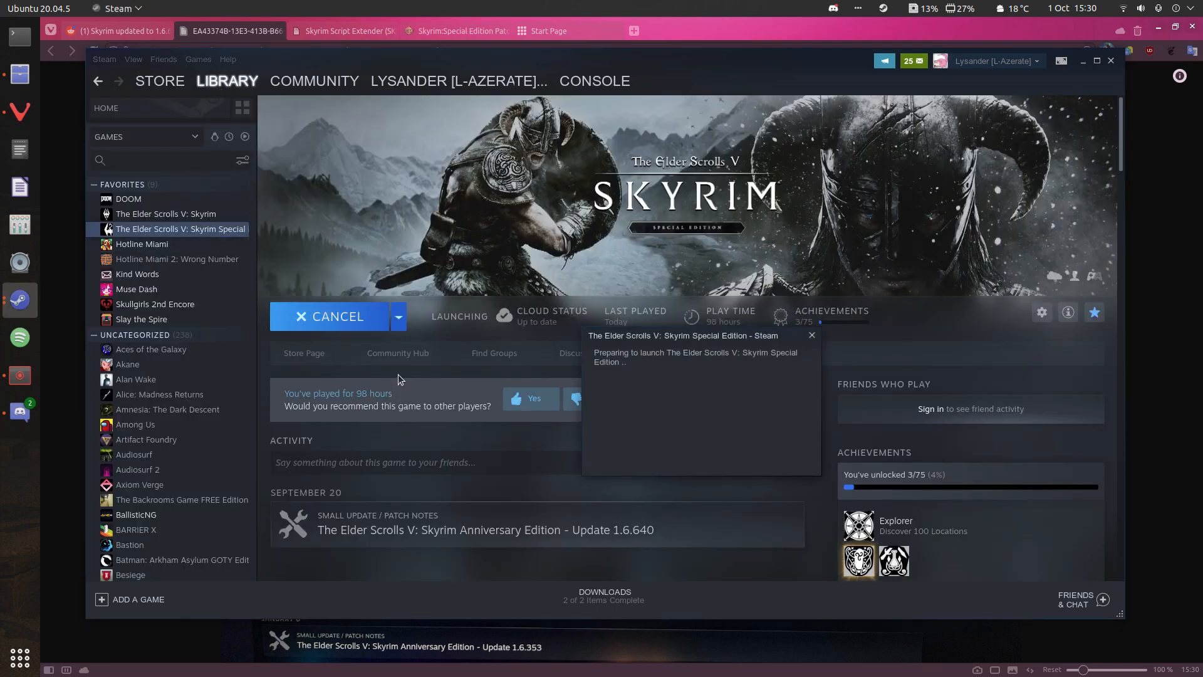